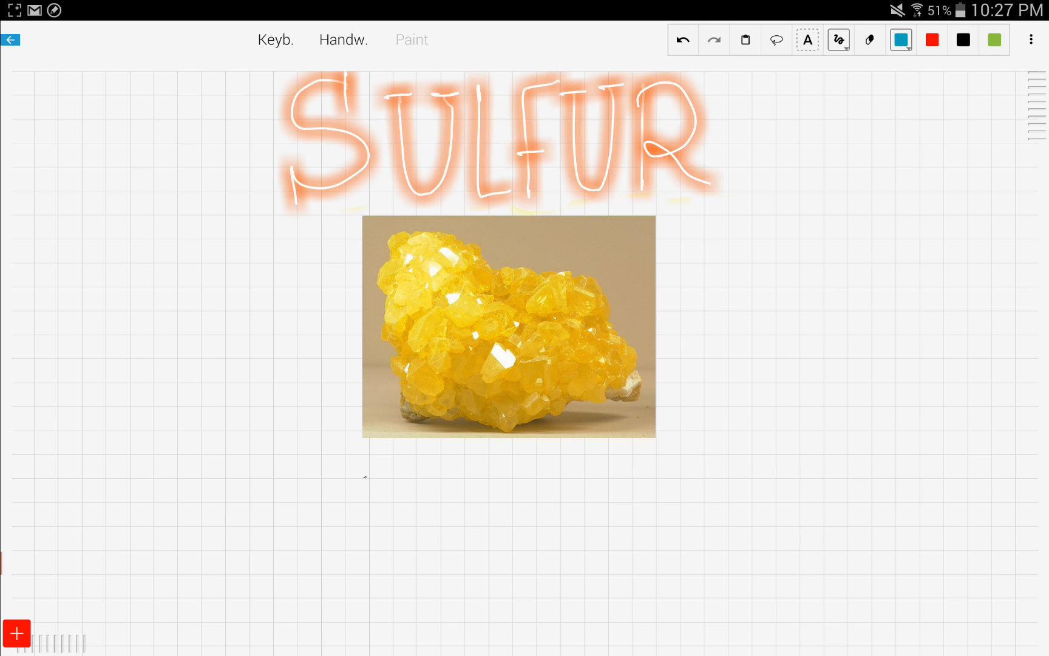
In black pen, handwrite 16, S, 32.066, 2000 BCE and Antoine Lavoisier beside the sulfur photo
click(964, 40)
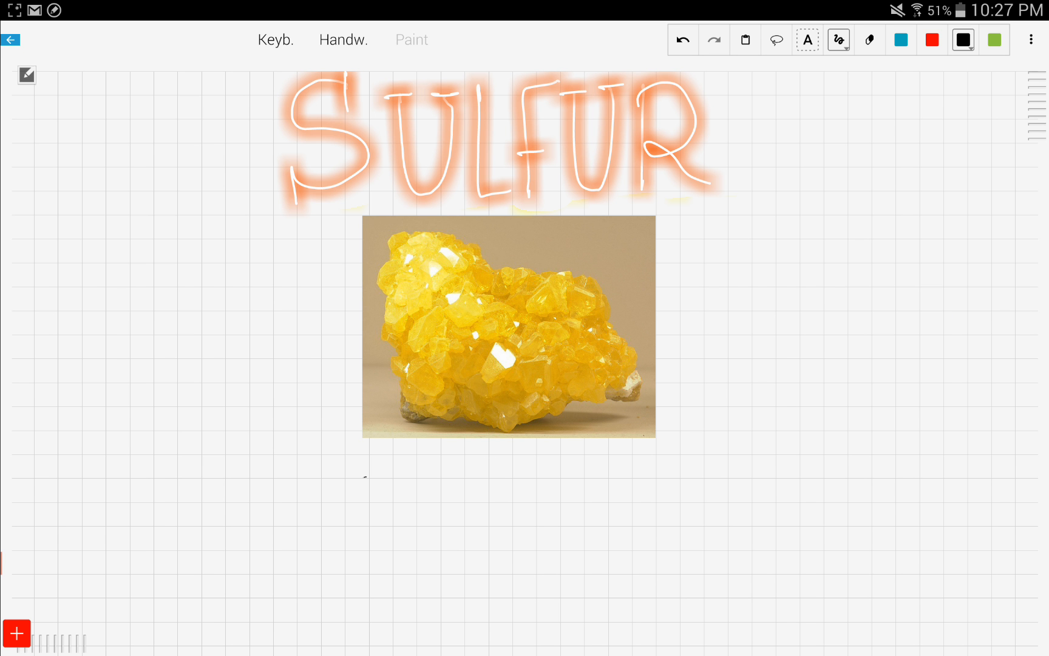
text(16)
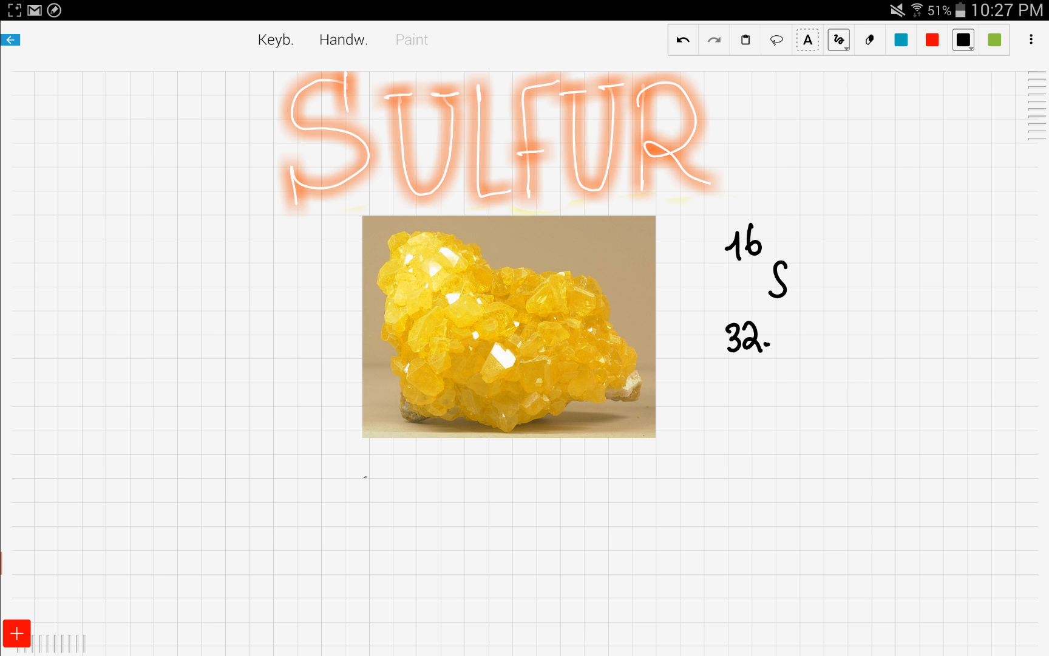
text(066)
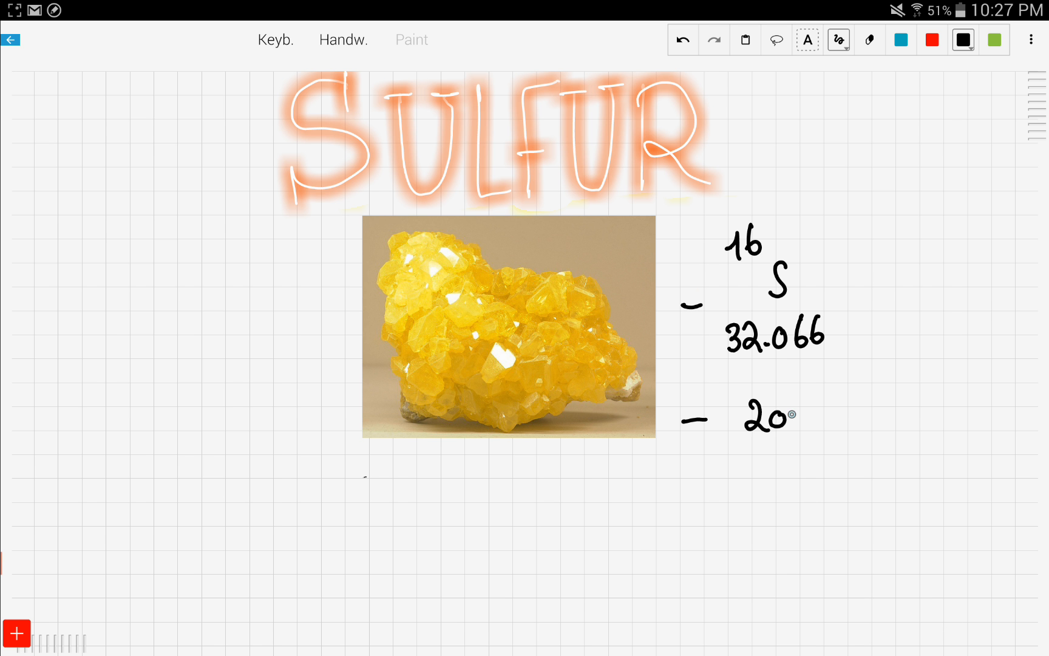
text(2000 P)
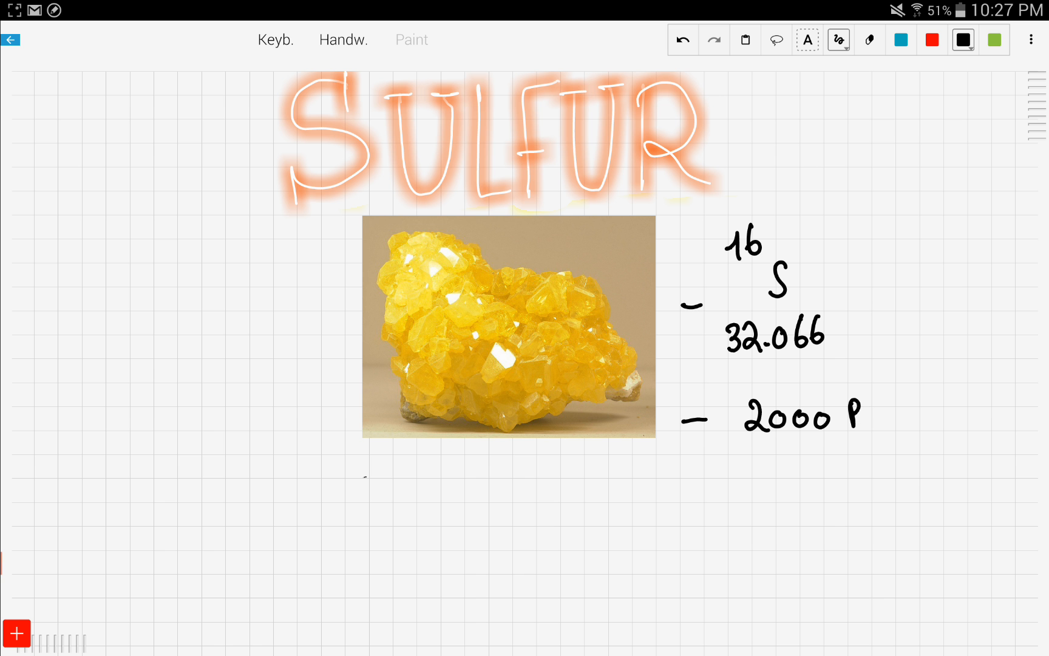
text(CE)
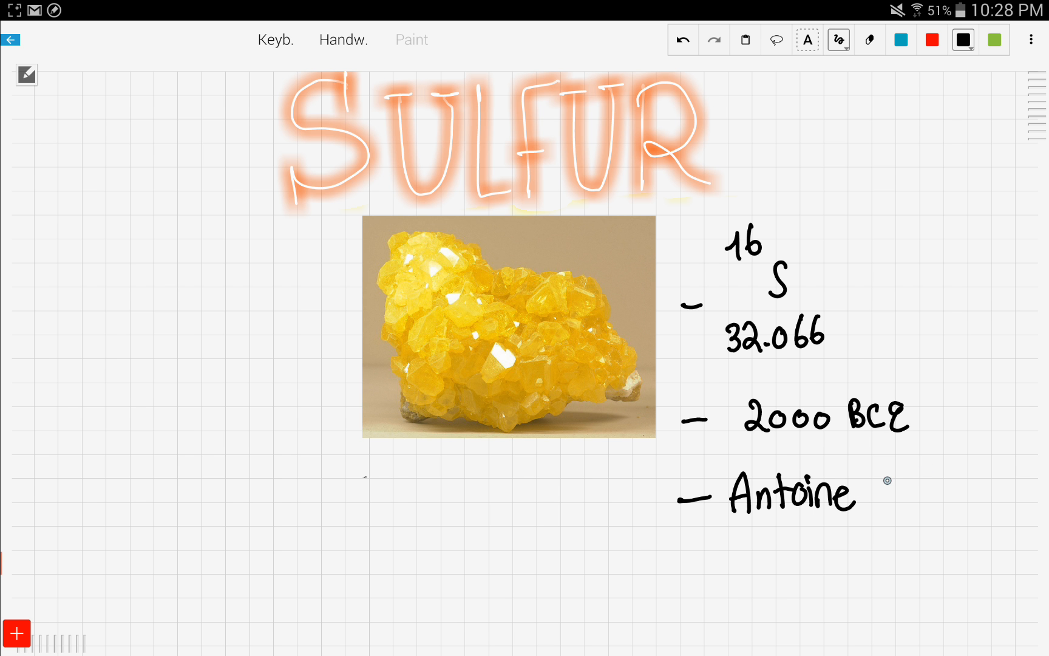
drag(870, 496, 949, 496)
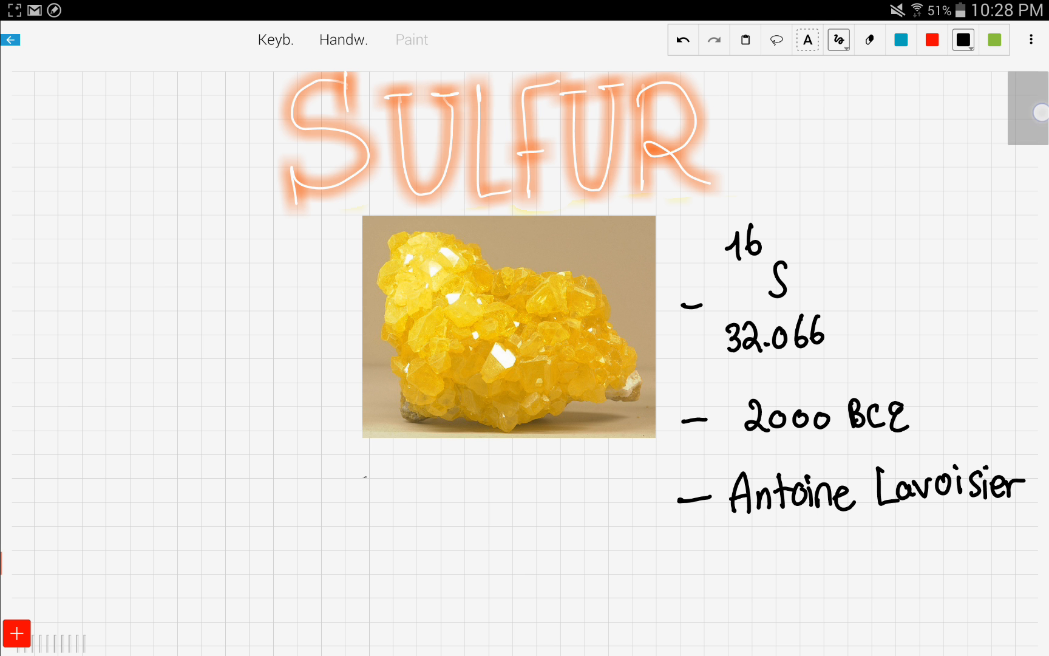
Number the three use photos and write the chain Fireworks → gunpowder → sulfur under the first
scroll(down, 3)
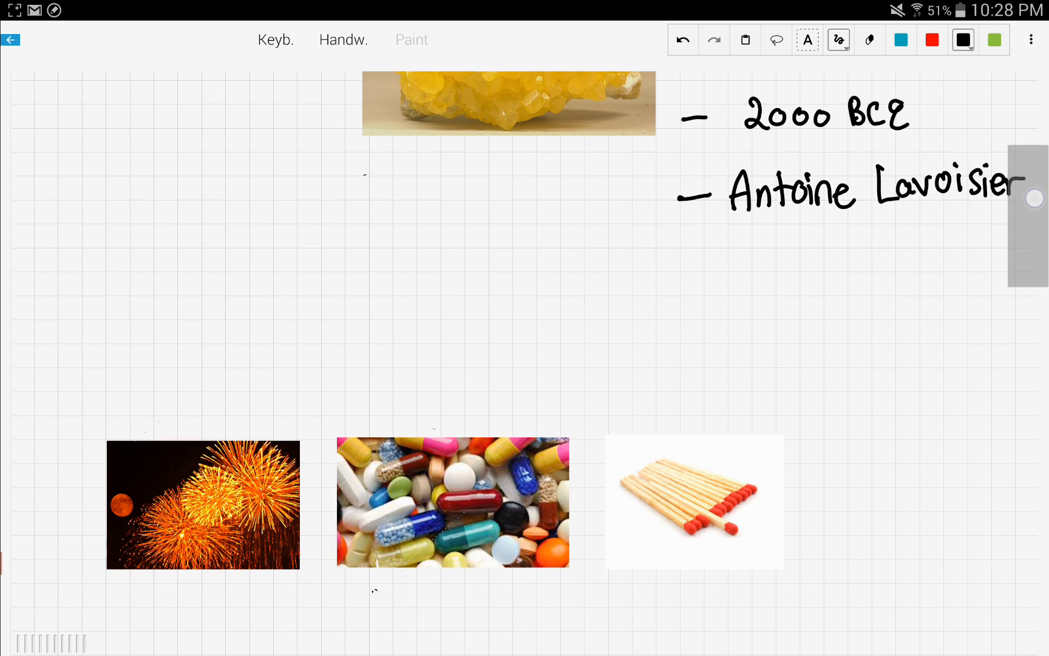
scroll(down, 3)
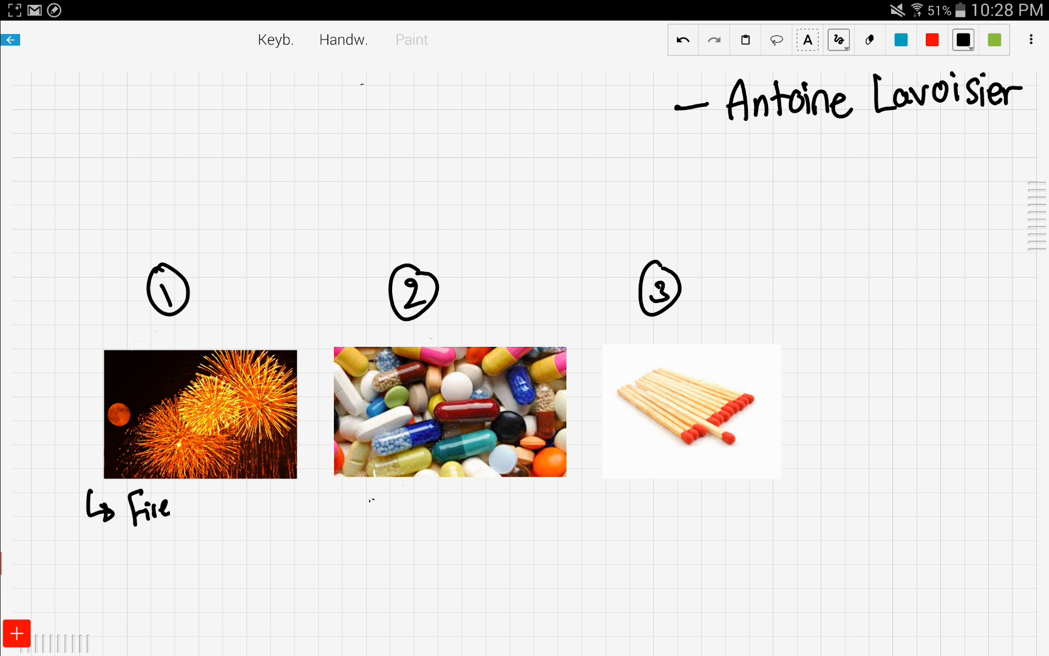
text(works)
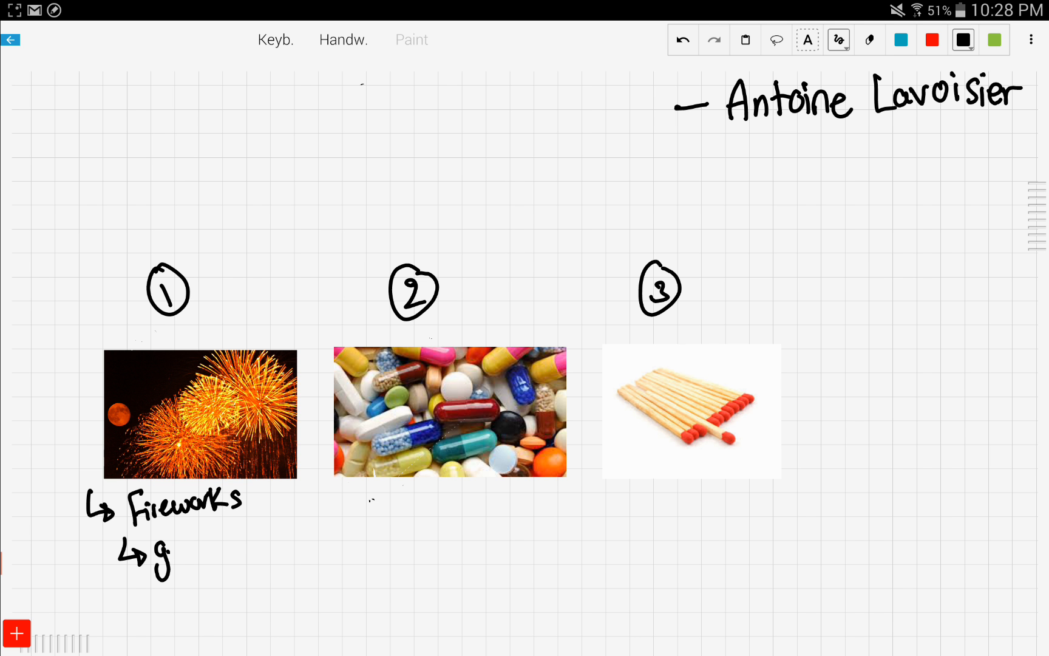
text(gun powr)
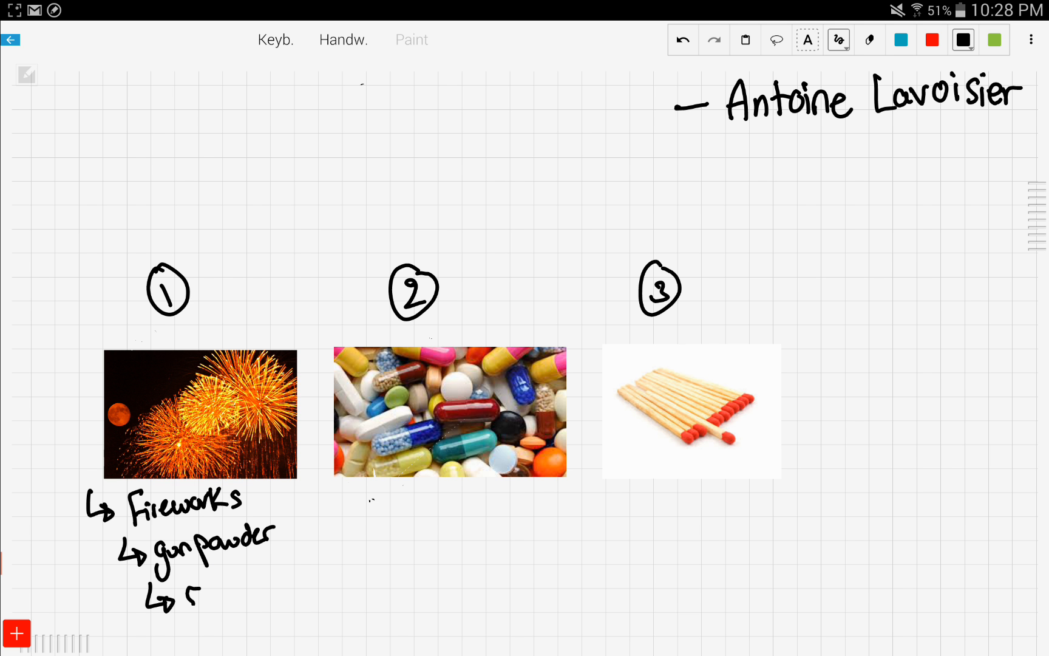
text(Sulfur)
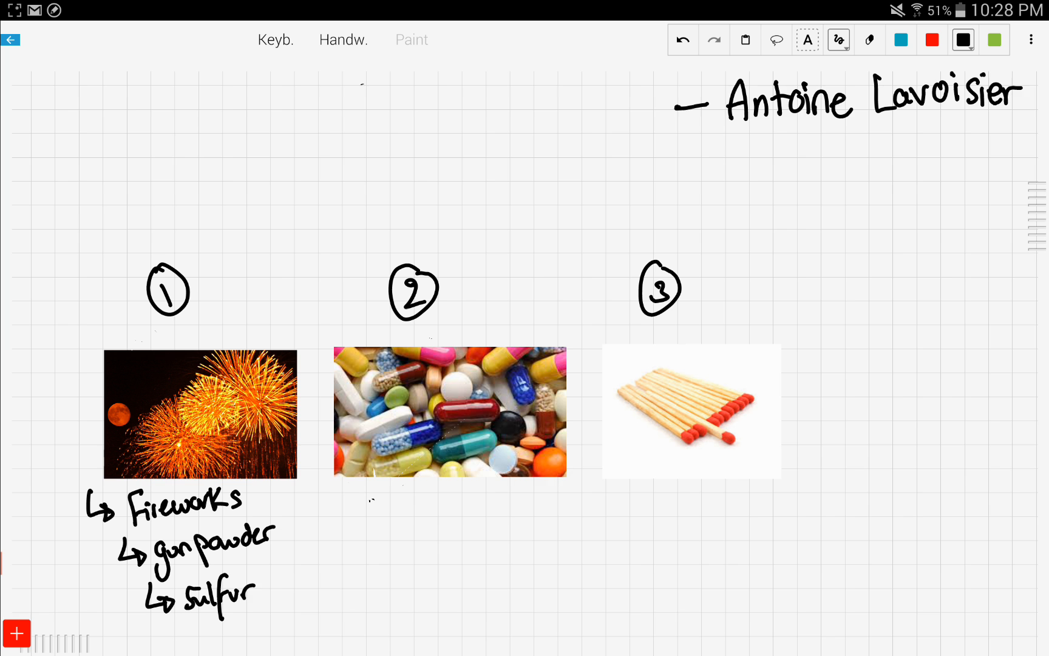
scroll(down, 3)
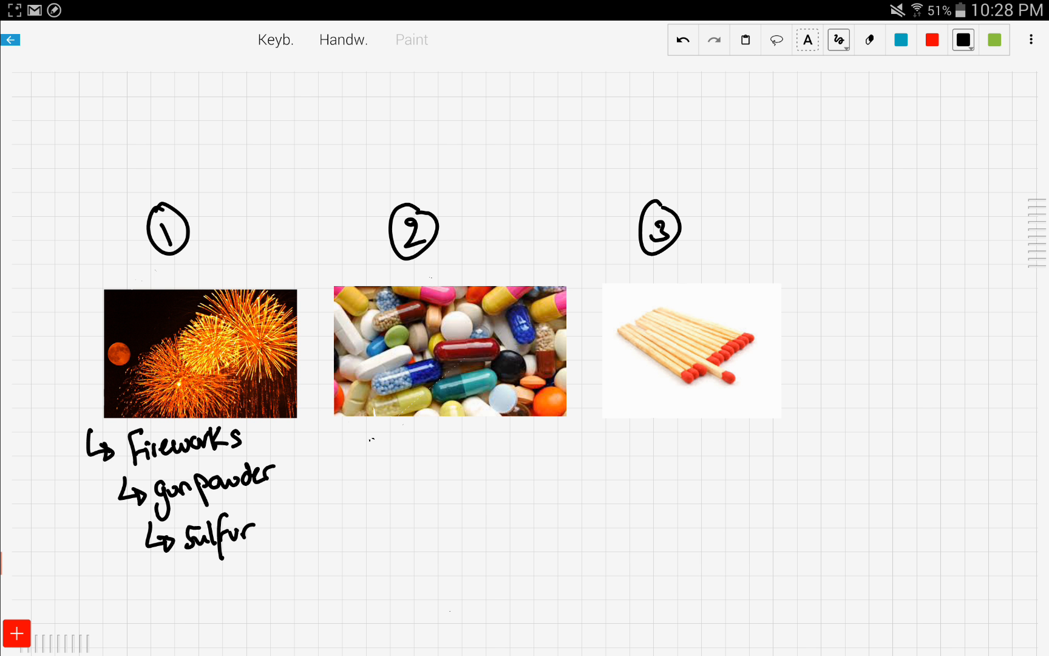
Under the pills photo, write Medicine with acne, Coughing and Bronchitis after an arrow
drag(338, 442, 375, 451)
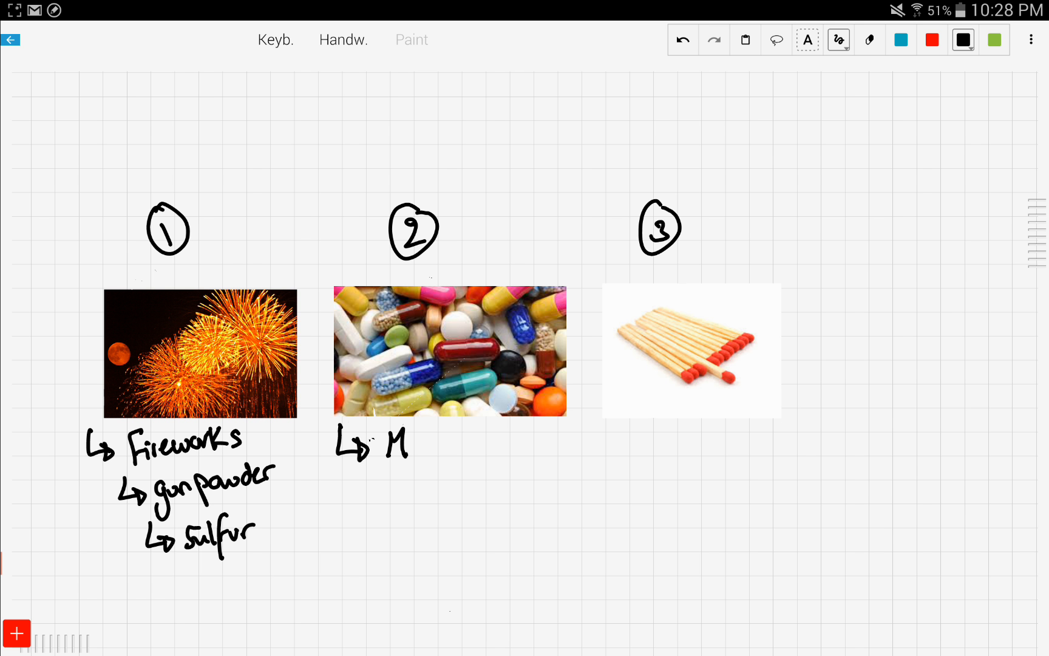
text(Medicin)
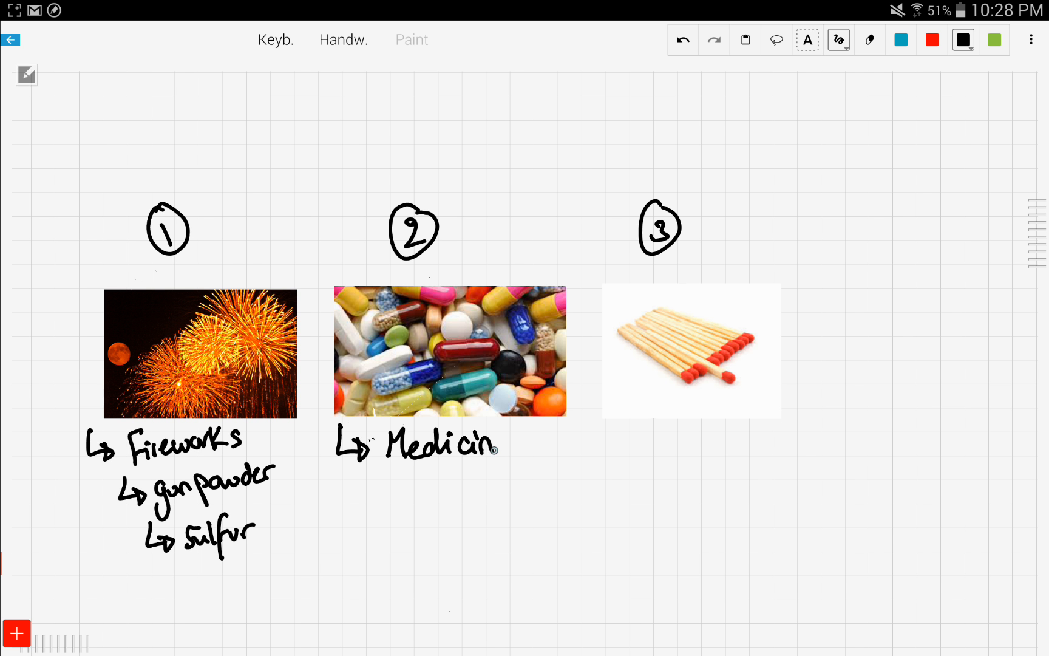
text(e)
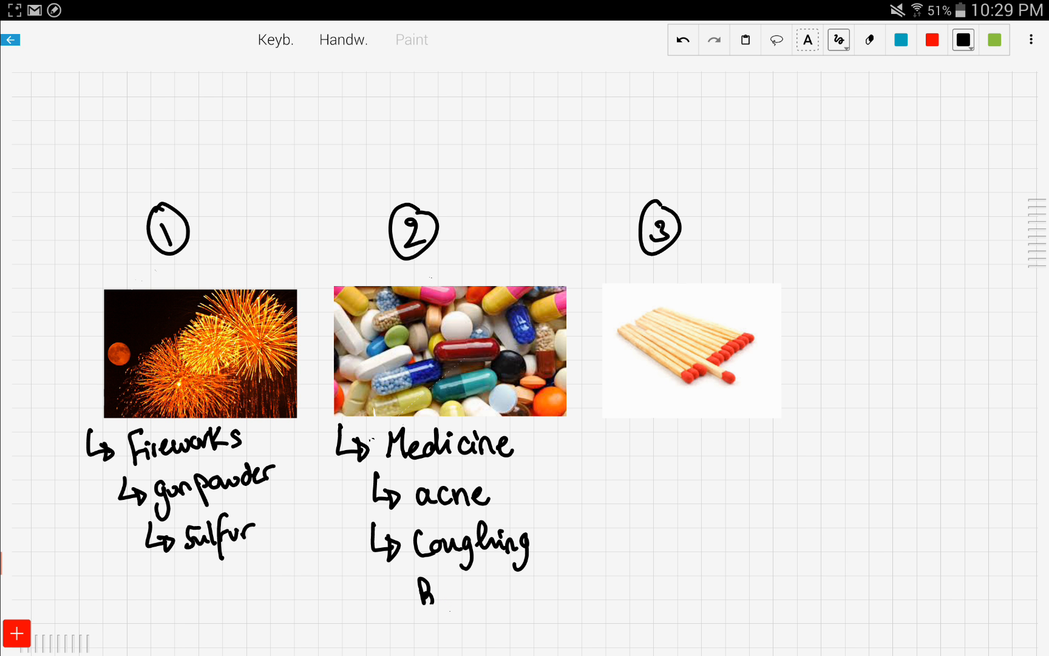
text(Bronch)
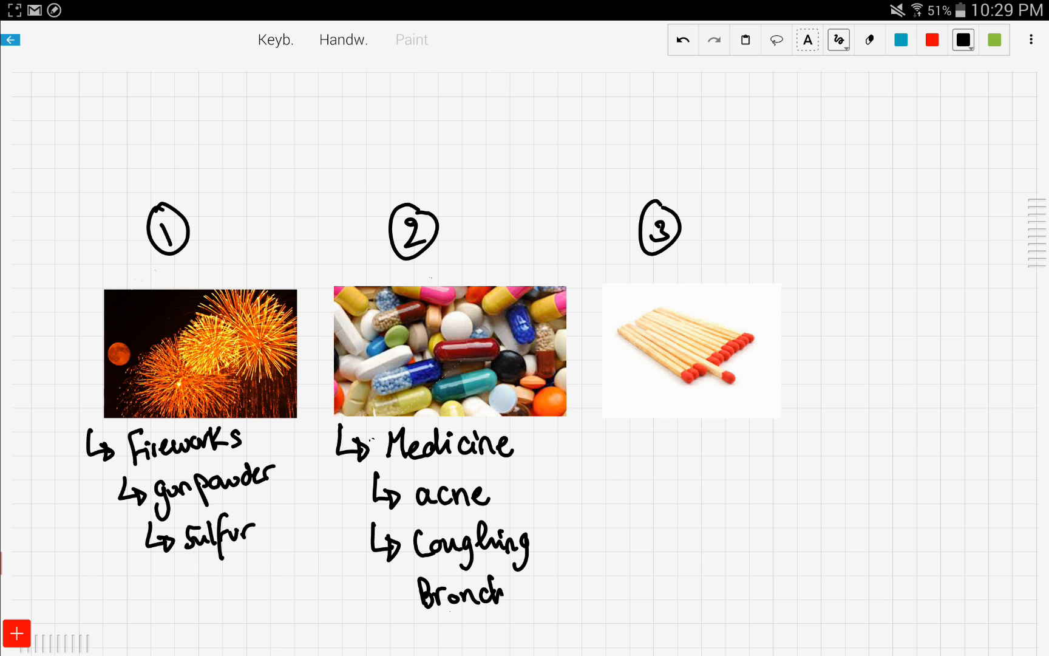
text(itis)
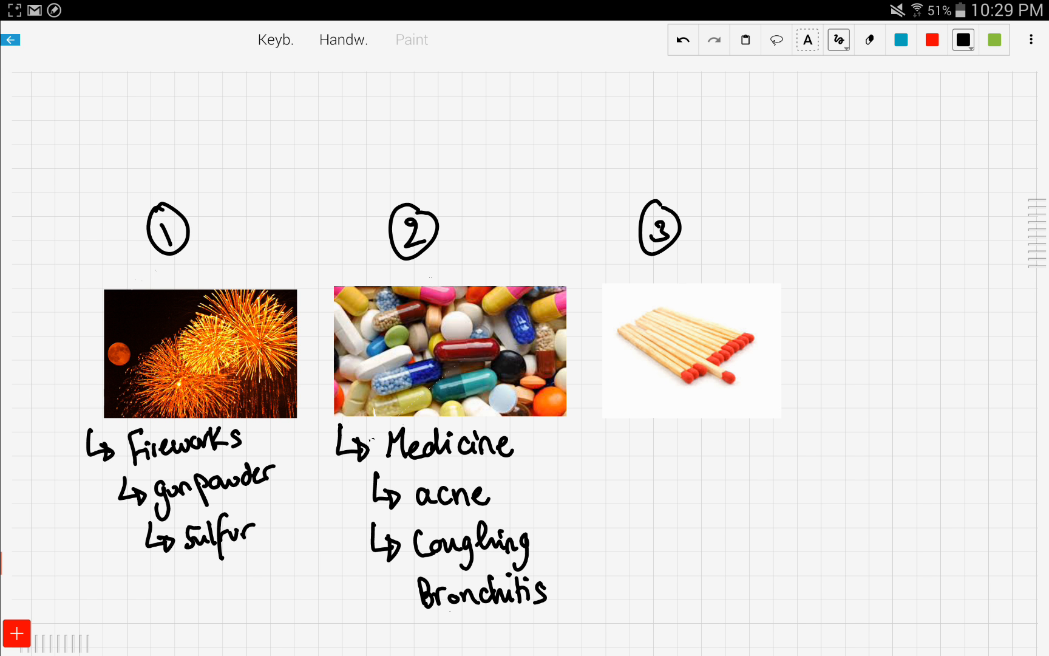
Under the matches photo, draw an arrow and start the Matches, gunpowder, sulfur note
drag(599, 445, 625, 455)
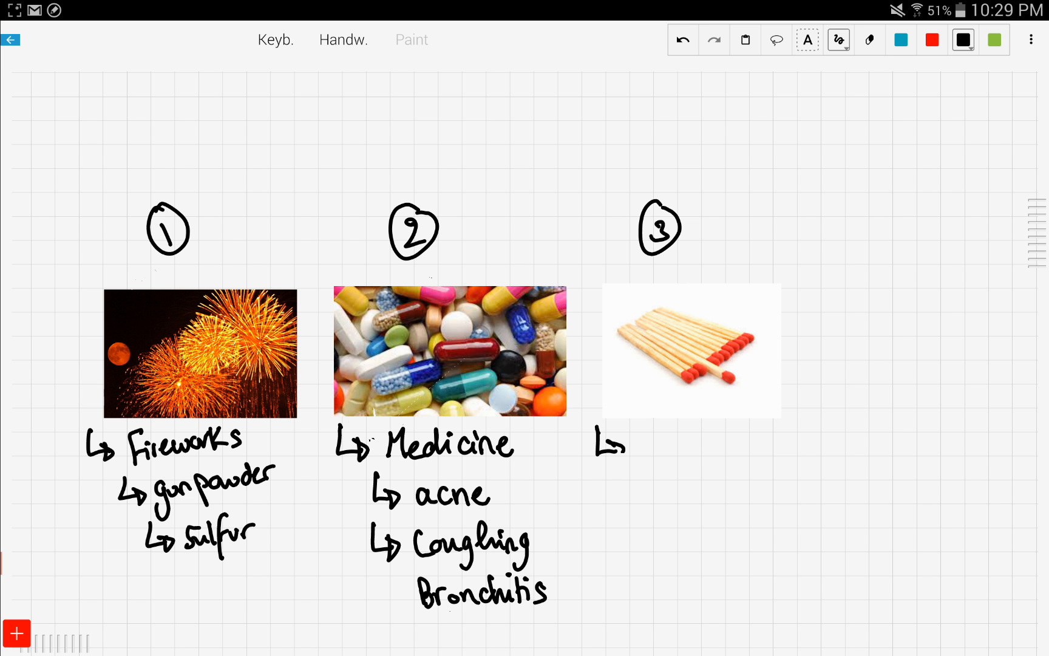
text(Mat.)
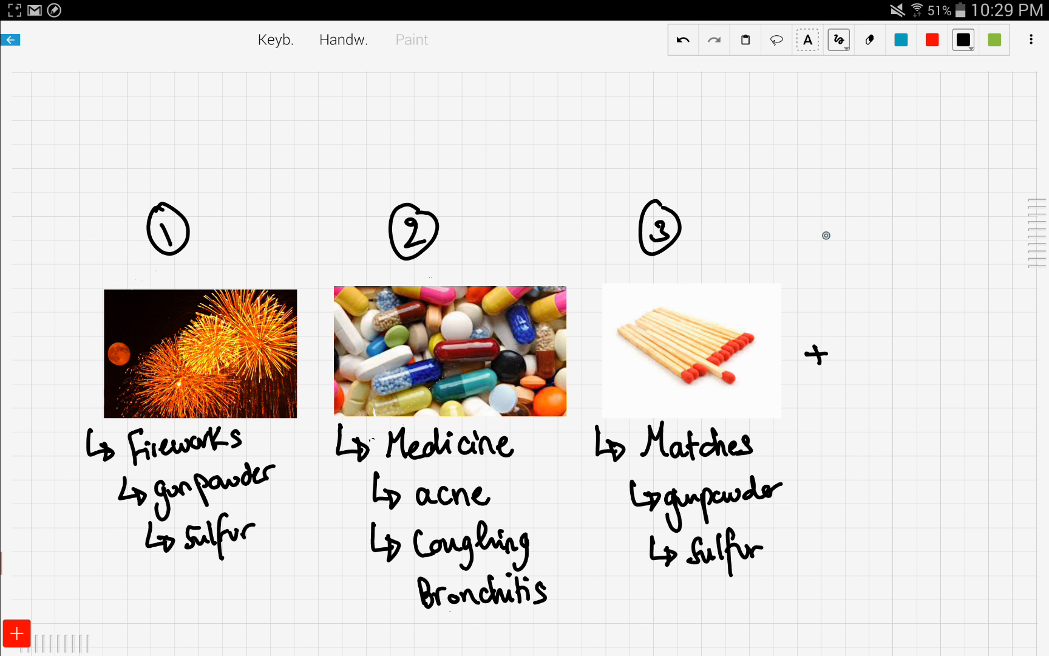
Add circled 4 with a green sprout sketch on a black soil line for Fertilizers → sulfur
drag(810, 214, 840, 240)
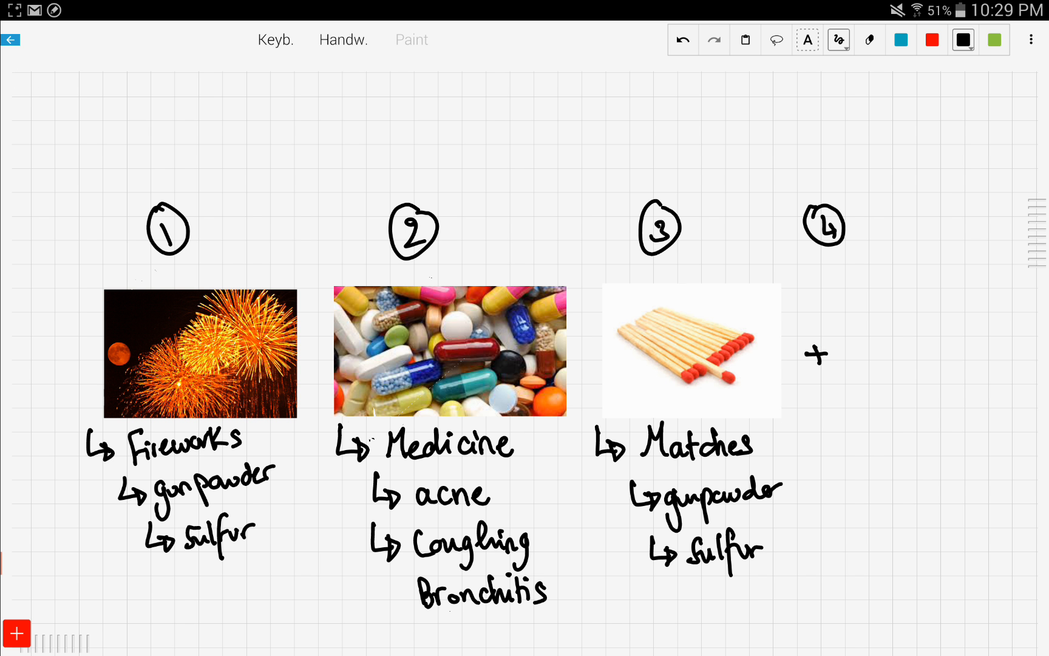
drag(896, 267, 903, 341)
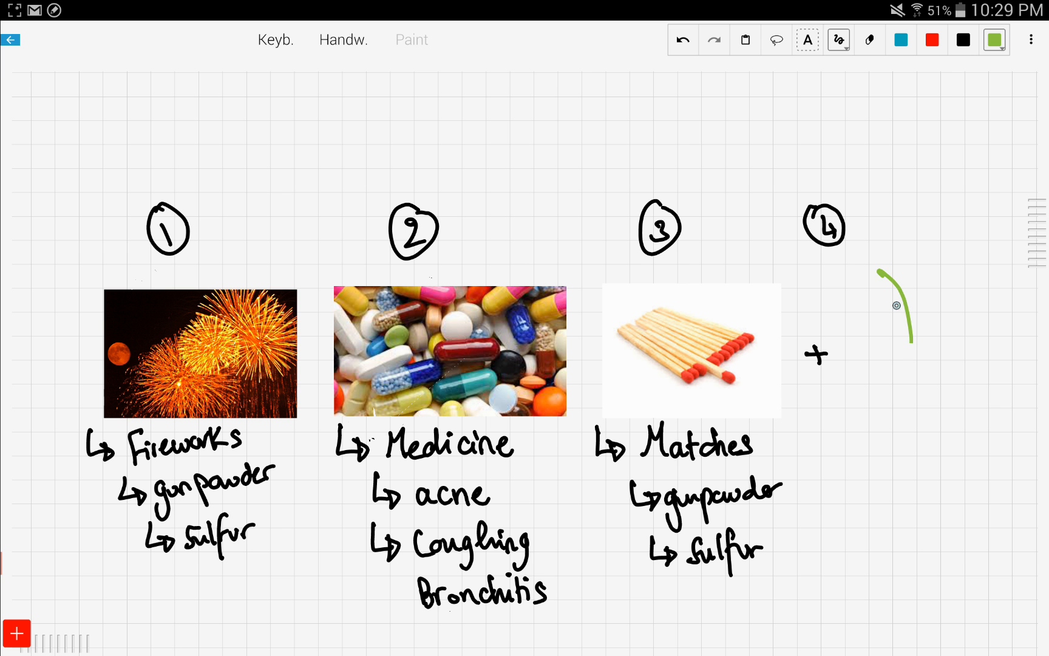
drag(897, 321, 923, 268)
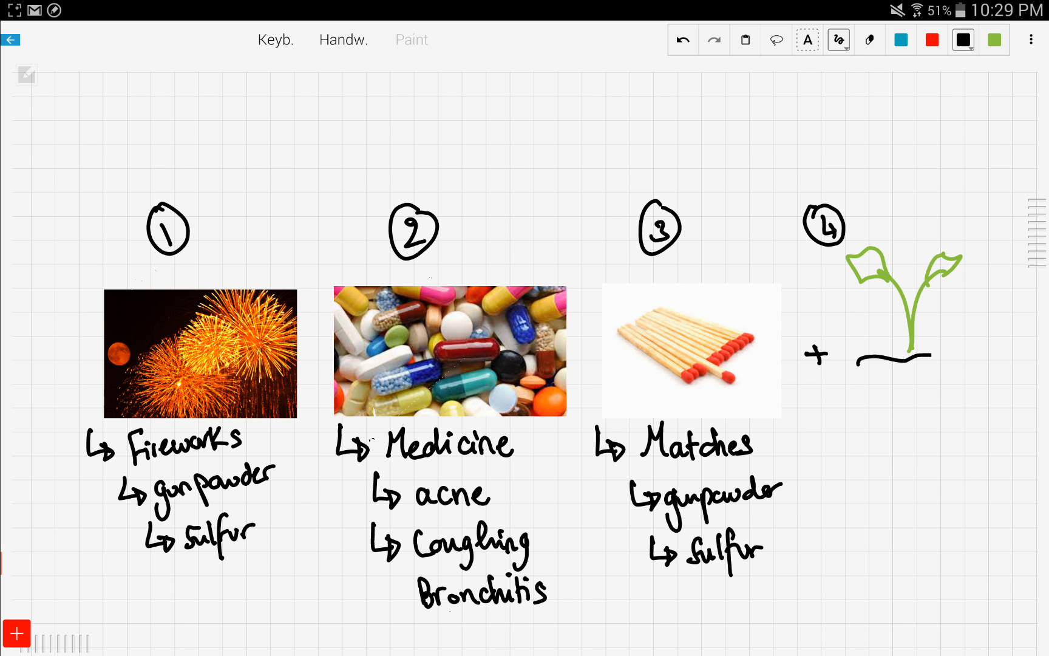
drag(870, 376, 957, 381)
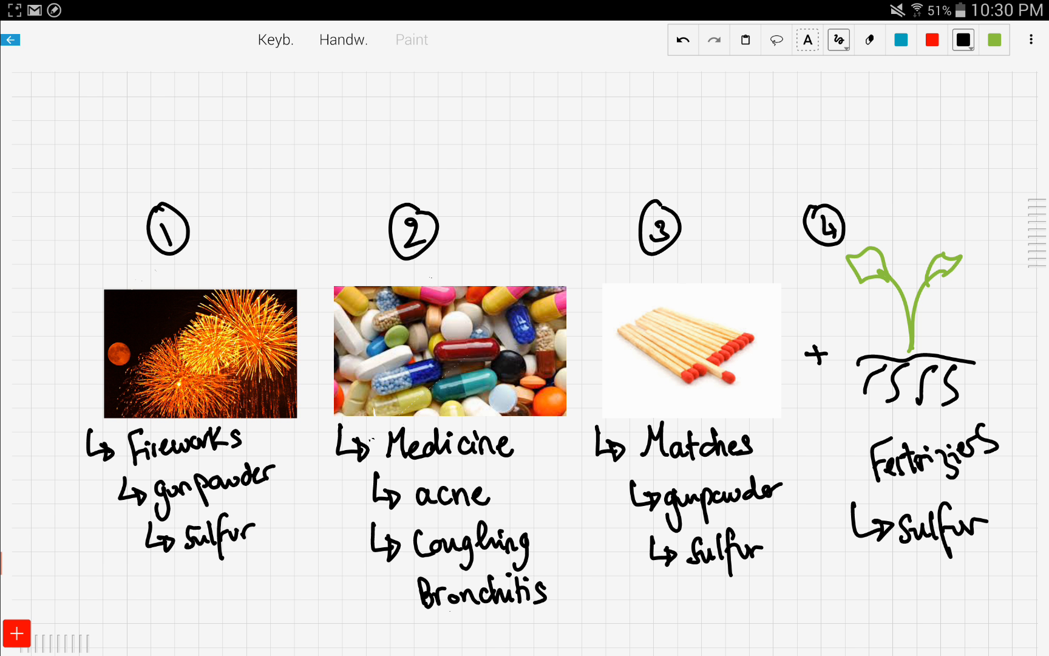
Write the heading 'uses of sulfur' in red and underline it
click(931, 39)
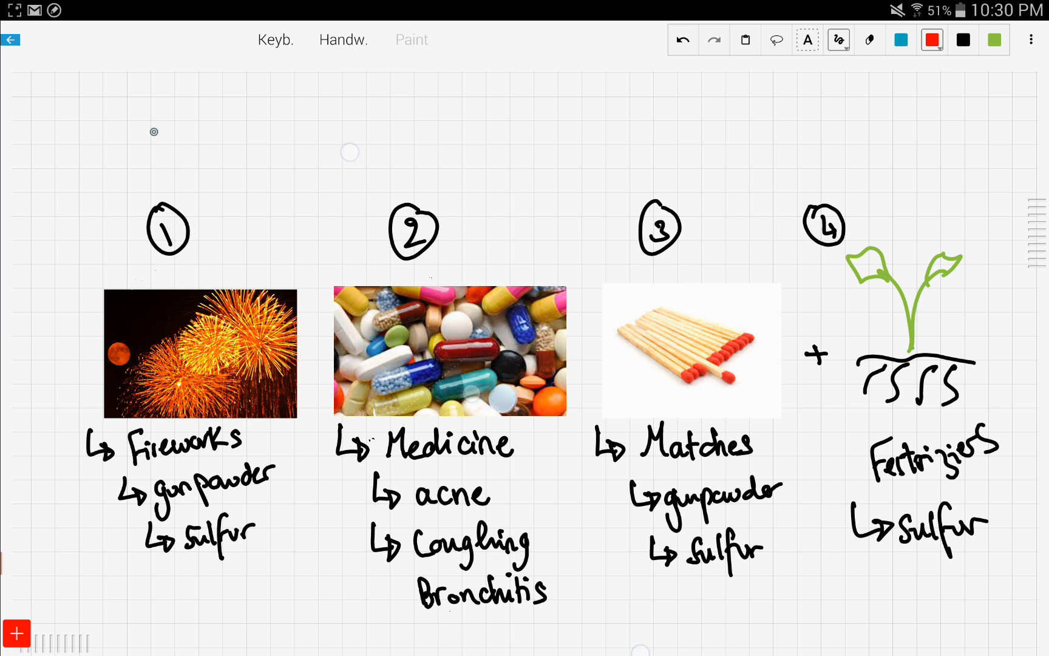
text(uses of)
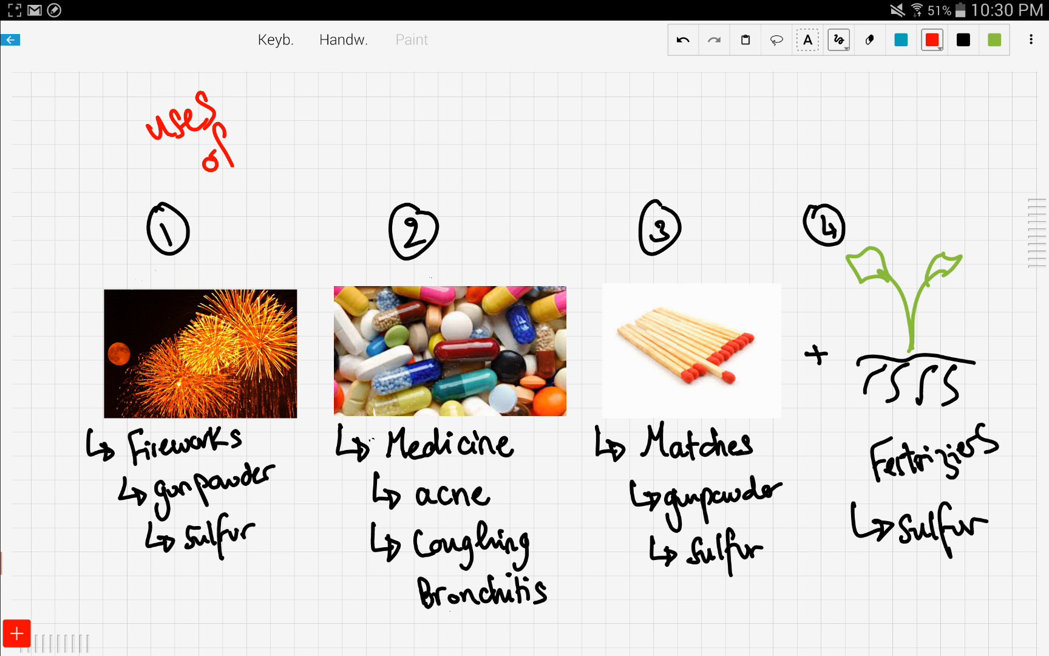
drag(214, 140, 335, 133)
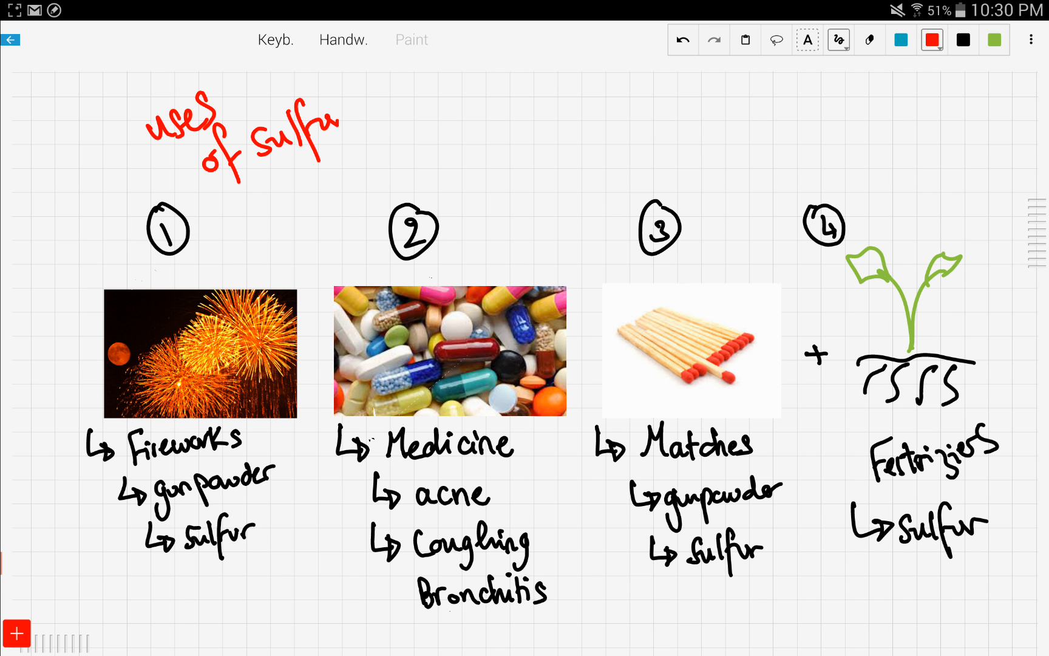
drag(240, 194, 351, 160)
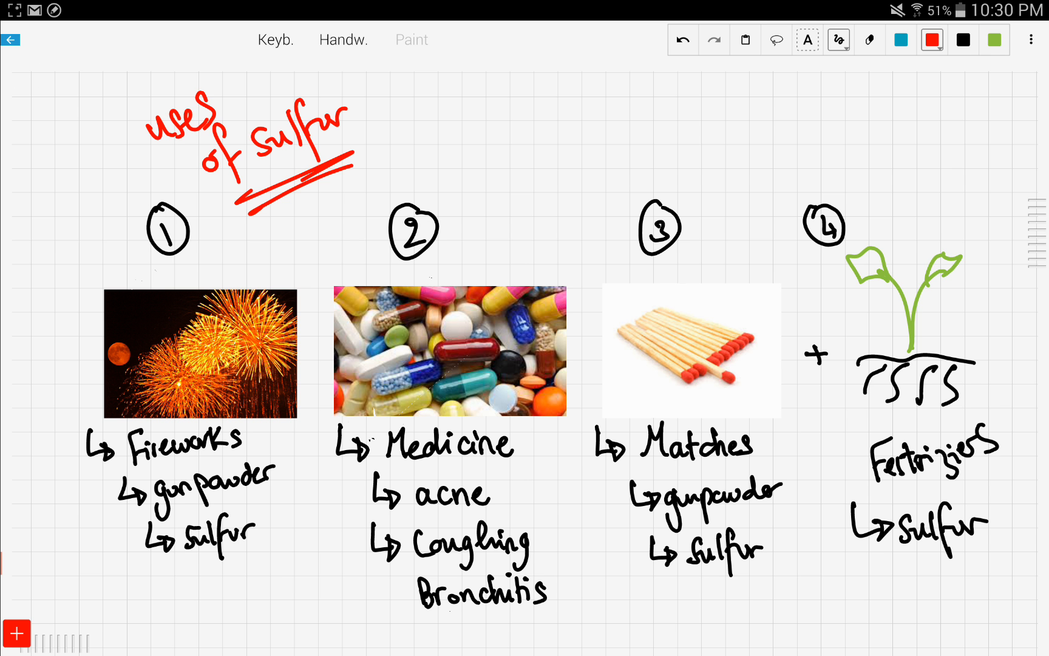
Label the acid bottle H2SO4(aq) and draw an arrow to the burned cloth marked Burn
scroll(down, 3)
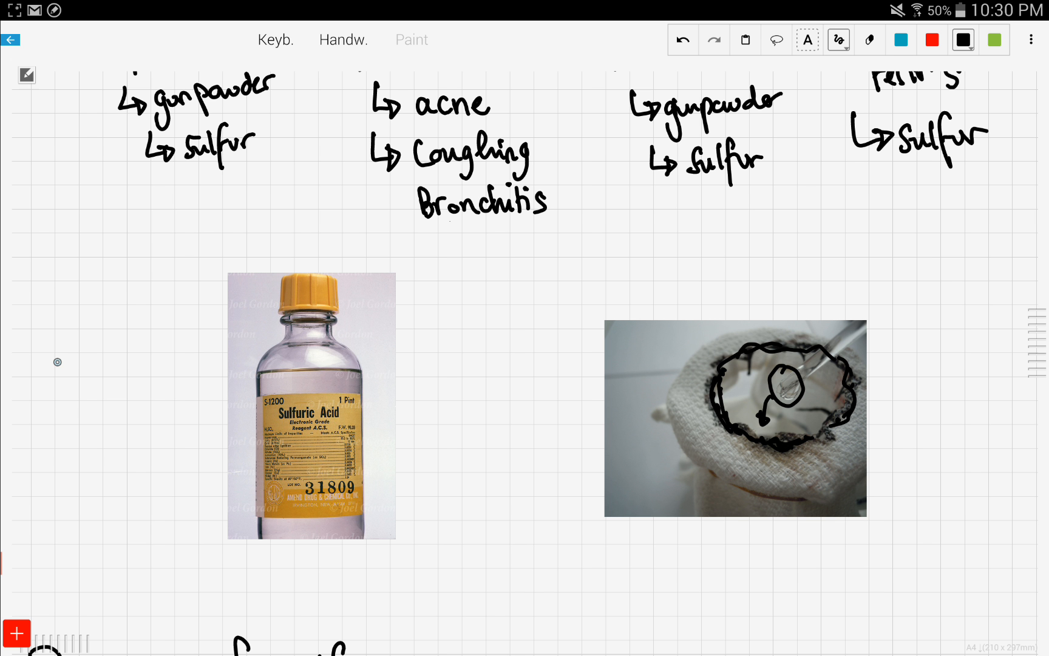
drag(61, 341, 67, 382)
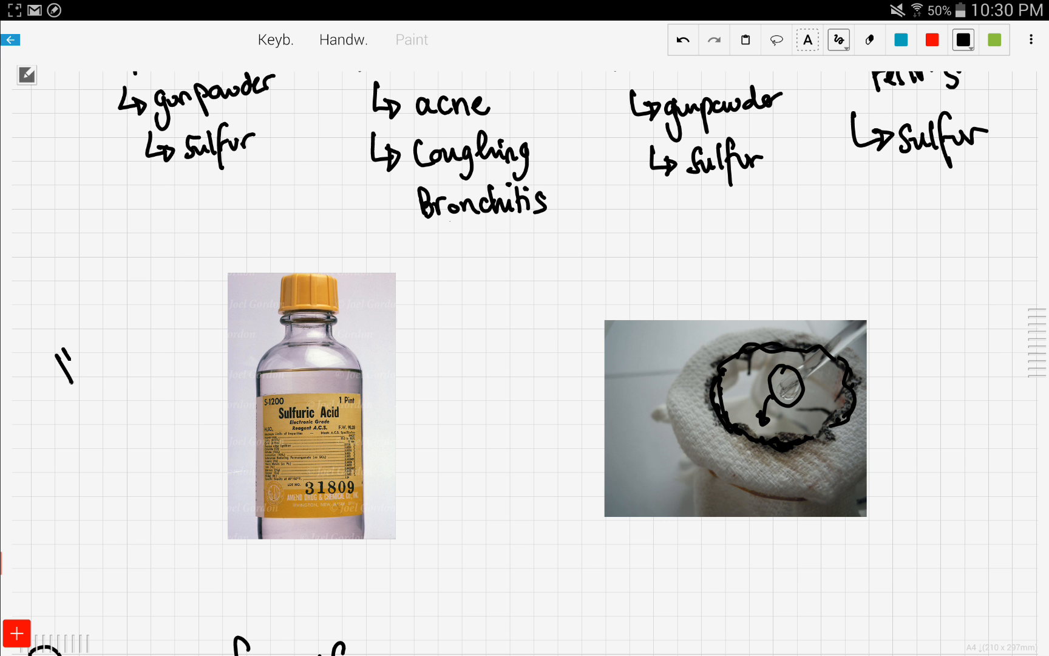
drag(61, 341, 151, 375)
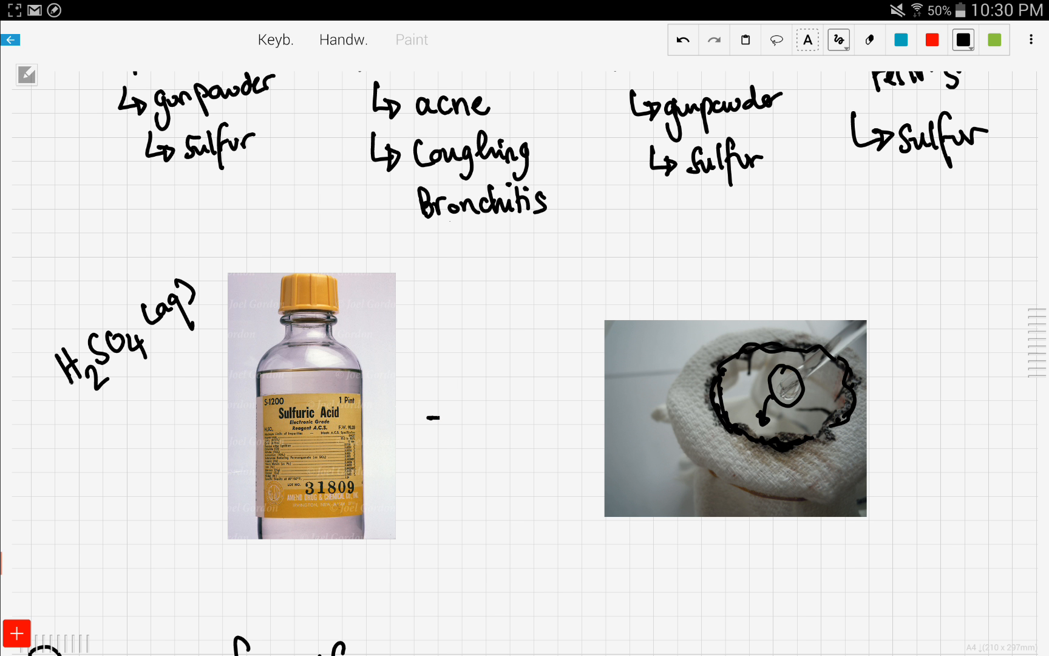
drag(428, 415, 582, 416)
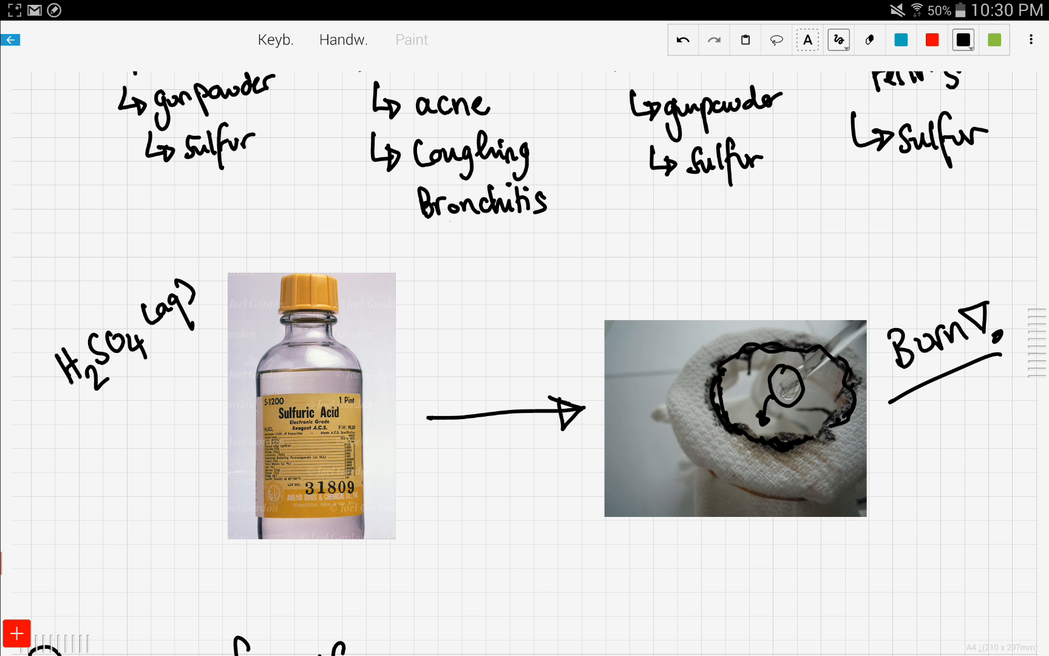
scroll(down, 3)
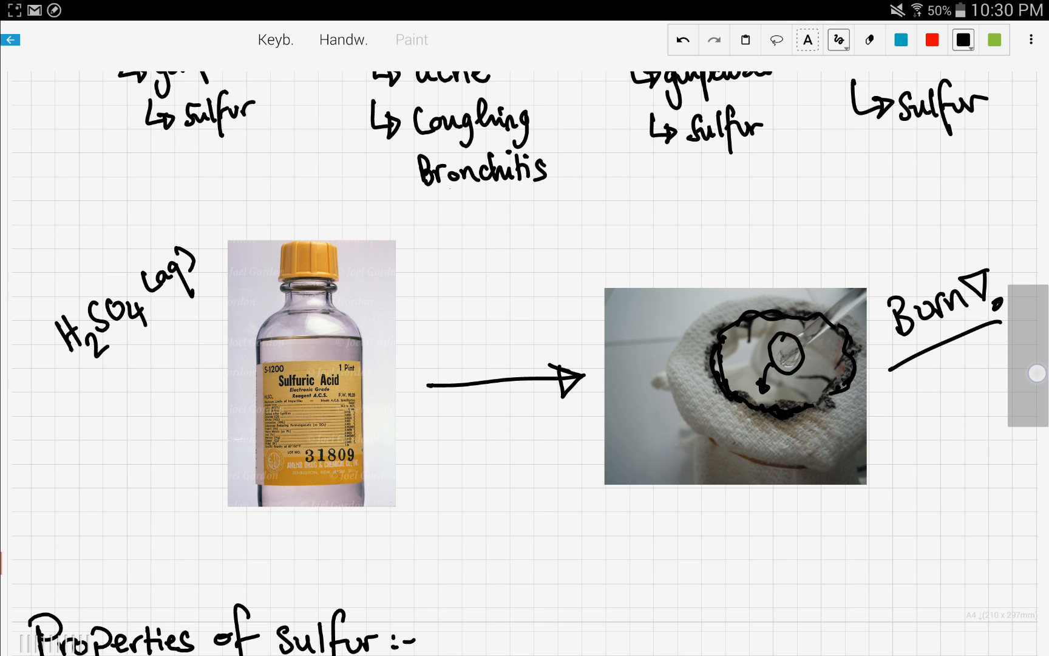
In red, write property 1: non-metal, solid 25°C 1atm, non-reactive; begin property 2 with reacts
scroll(down, 3)
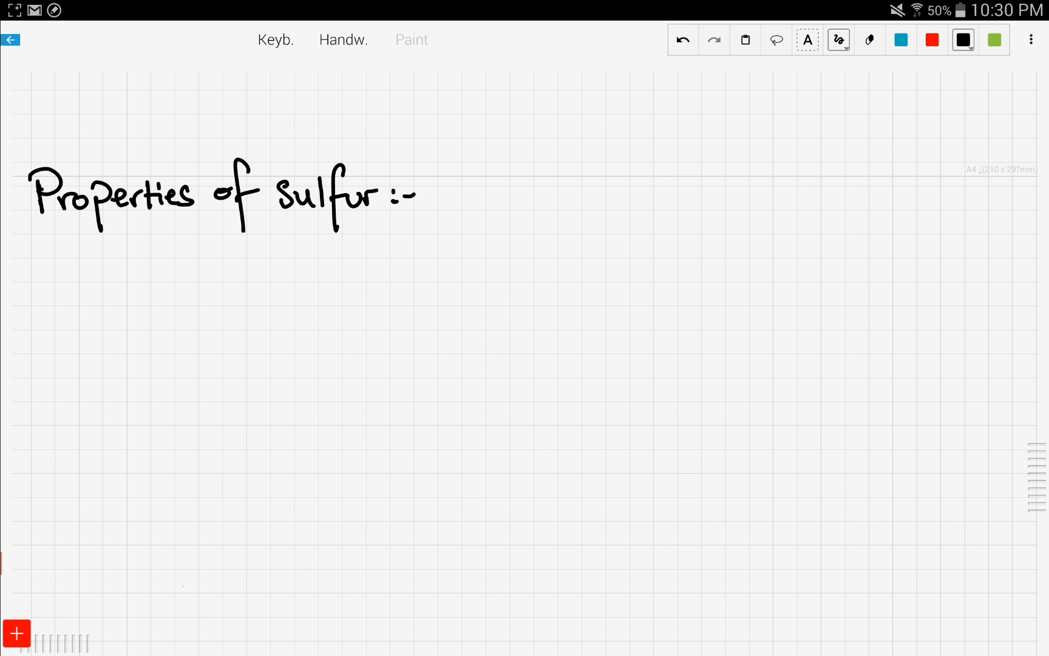
click(933, 39)
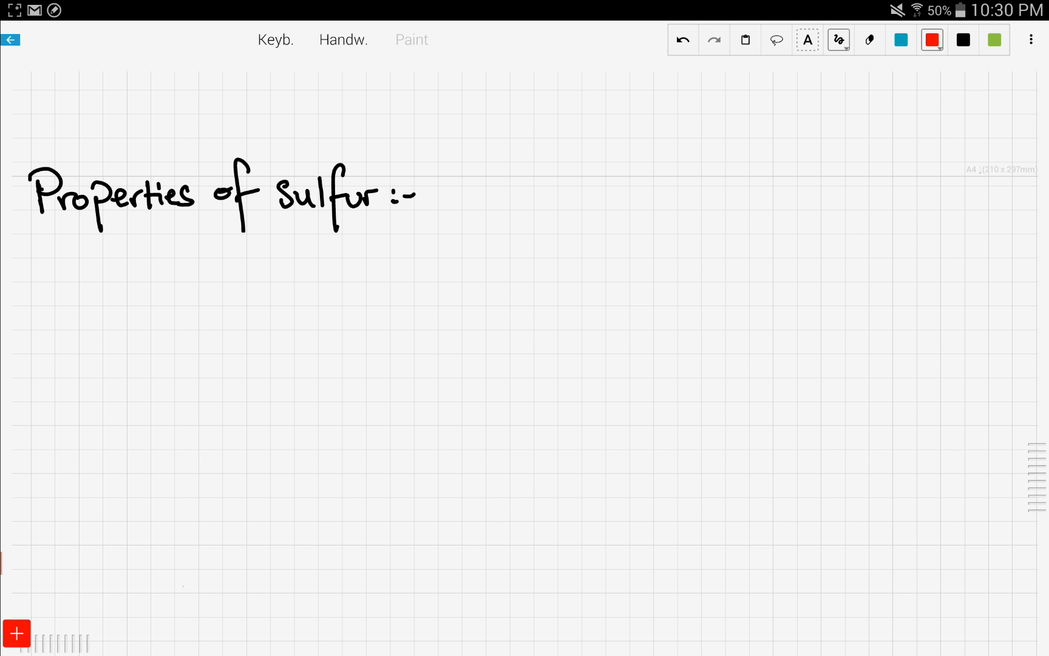
drag(23, 254, 44, 280)
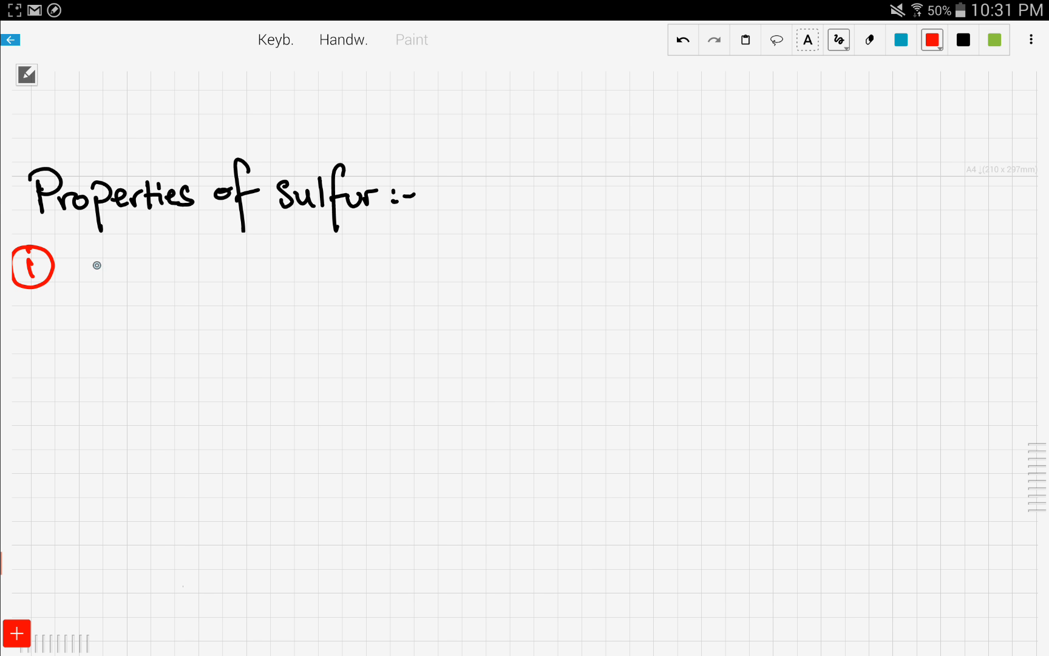
drag(98, 267, 187, 271)
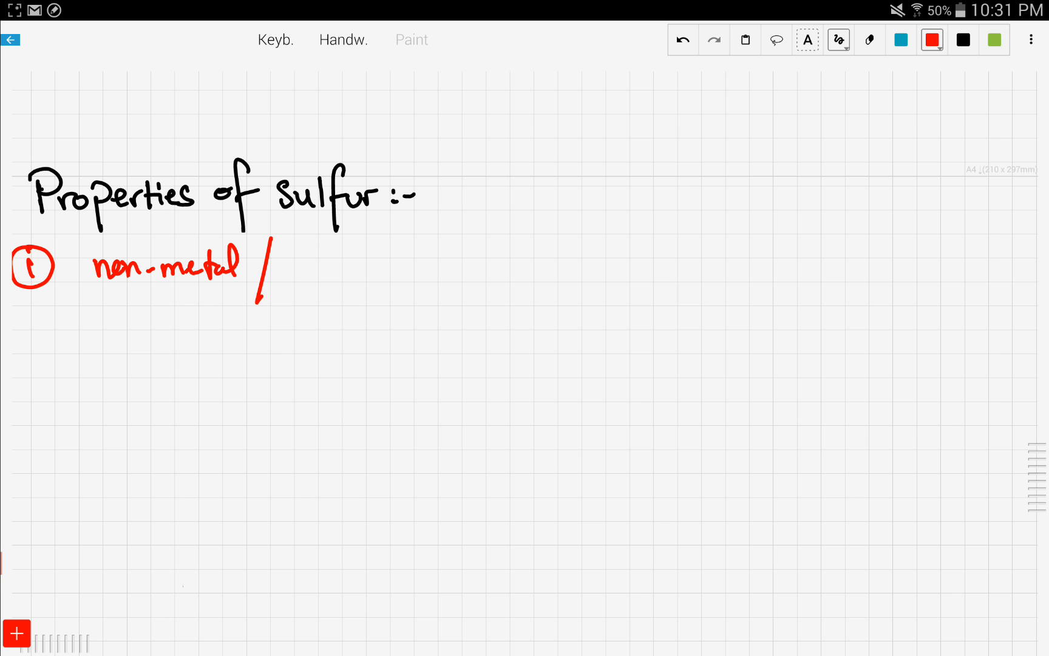
drag(288, 267, 359, 267)
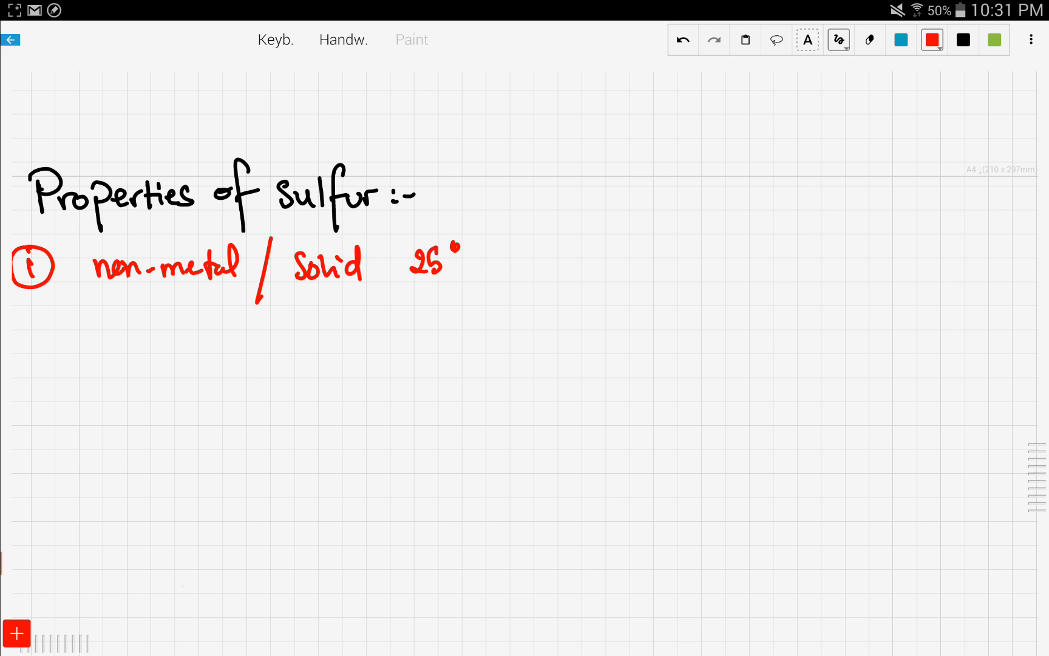
drag(475, 262, 555, 264)
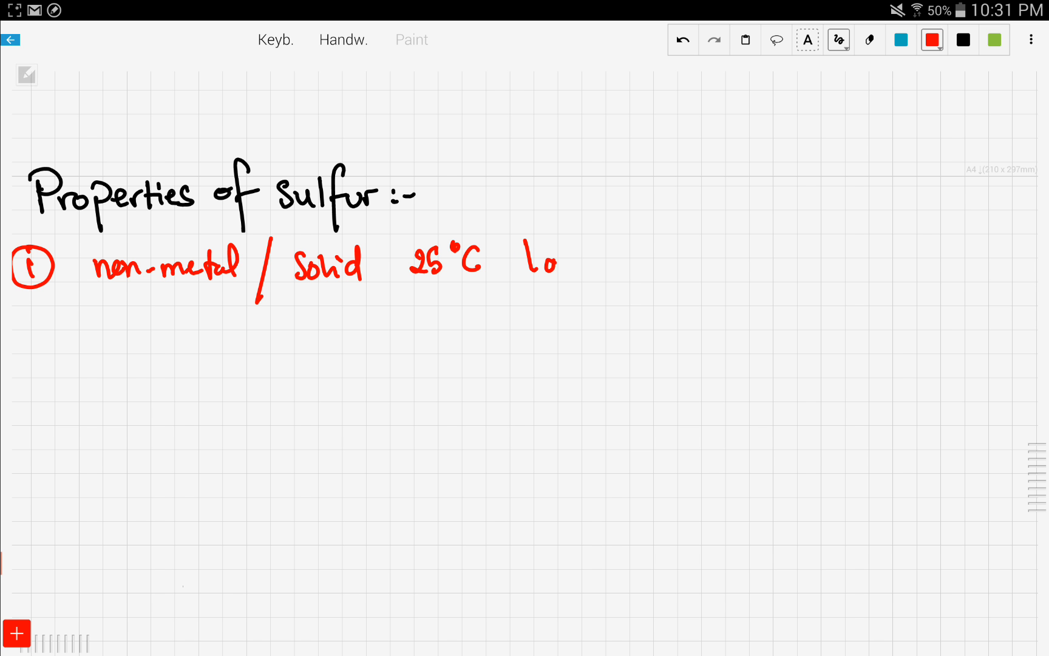
drag(528, 261, 642, 268)
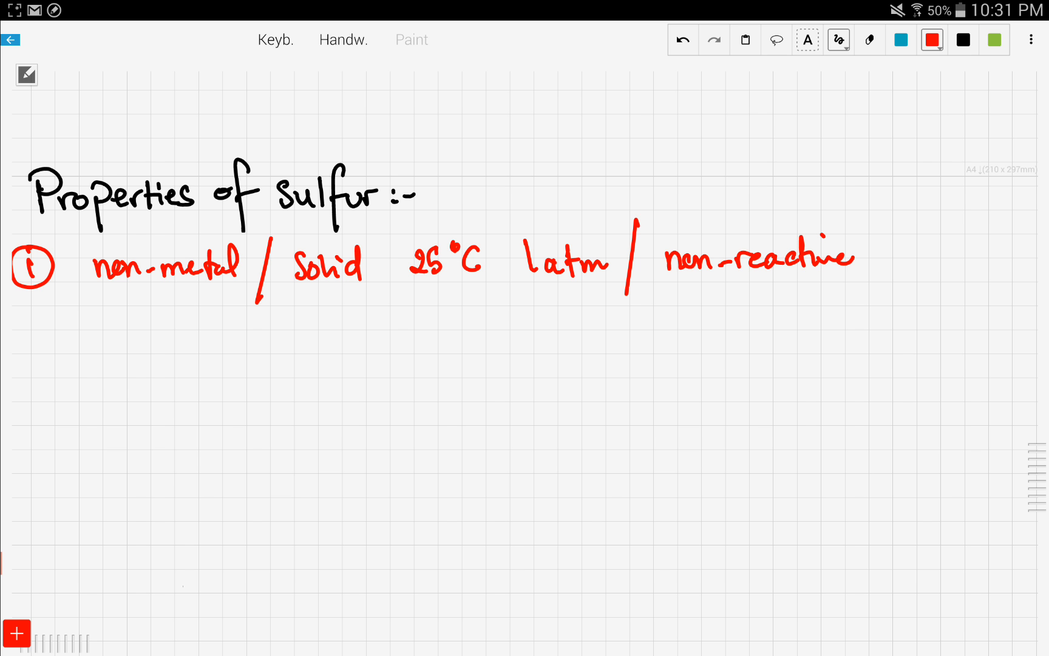
drag(27, 335, 48, 354)
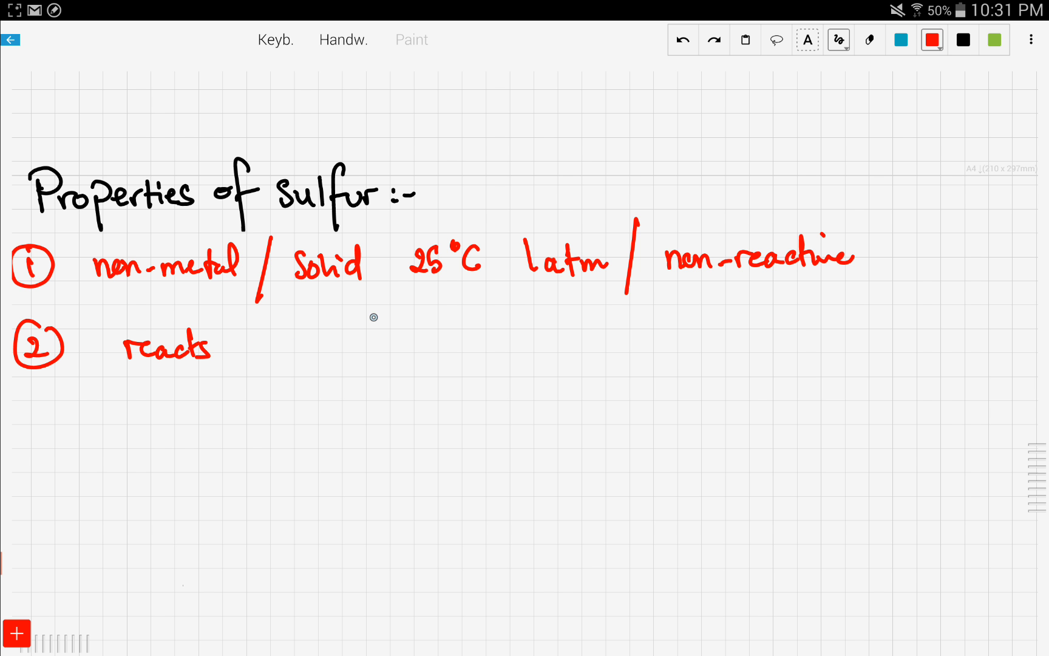
Finish 'reacts with both metals and non-metals' with Mg and O2 examples; underline SO2(g) as acid rain
drag(267, 341, 328, 341)
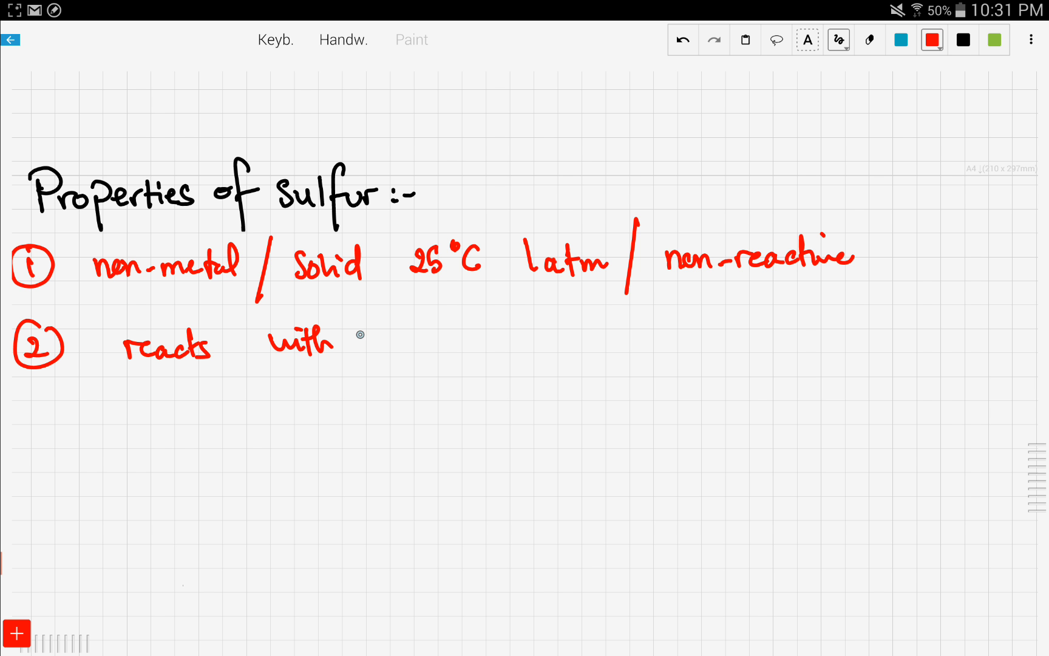
drag(376, 341, 528, 348)
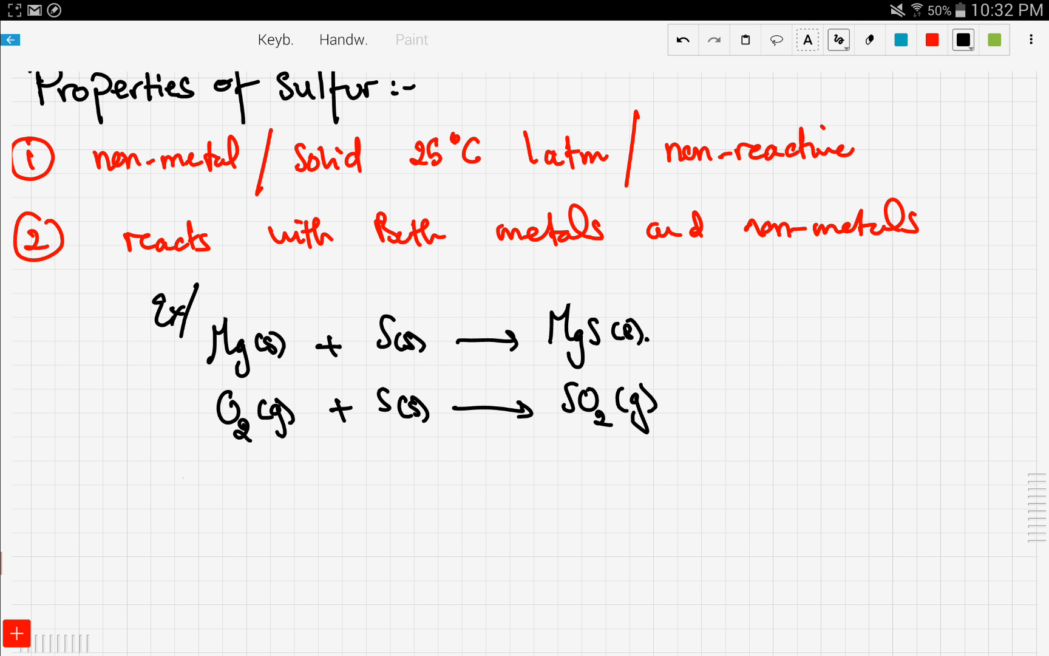
drag(566, 447, 652, 444)
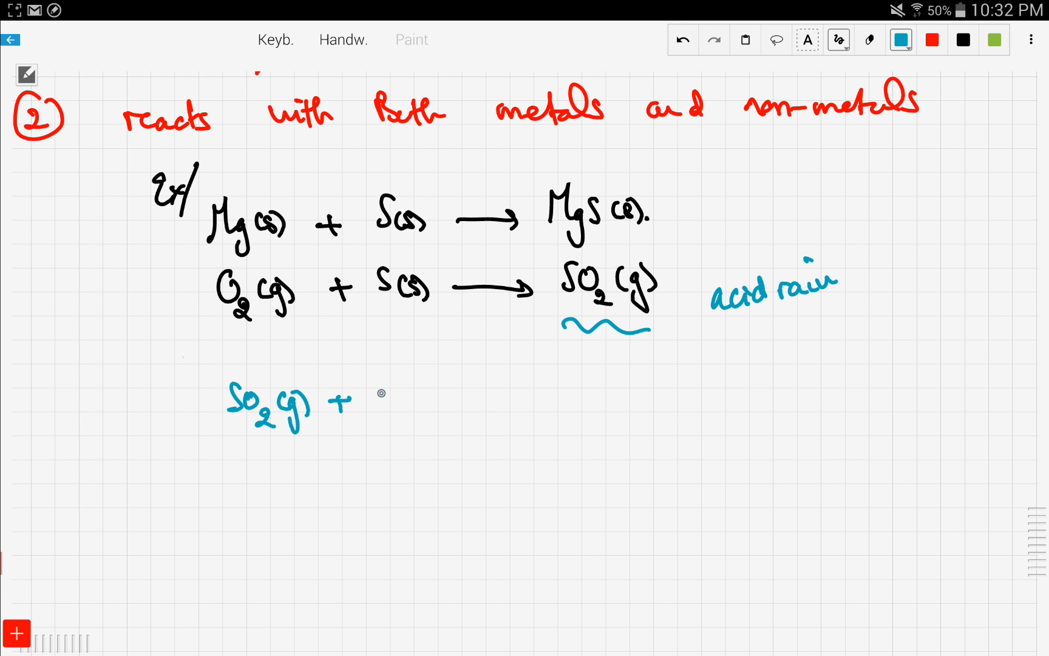
Complete the blue equation SO2(g) + H2O(l) ⇌ H2SO3(aq), then add a red circled 3
text(H2O(l) ⇌)
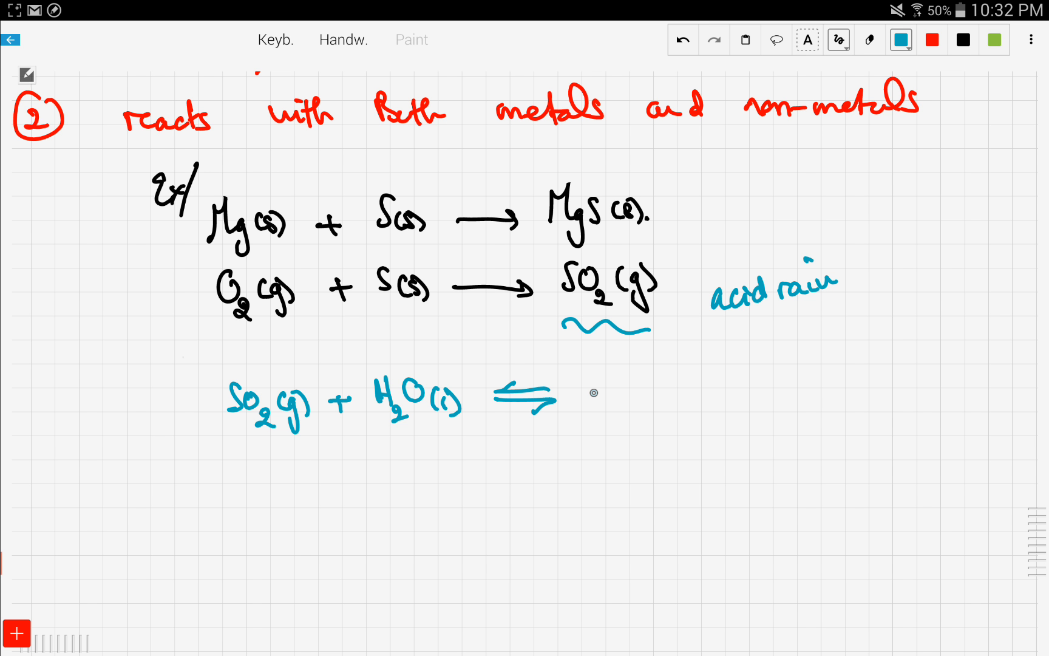
drag(581, 395, 656, 395)
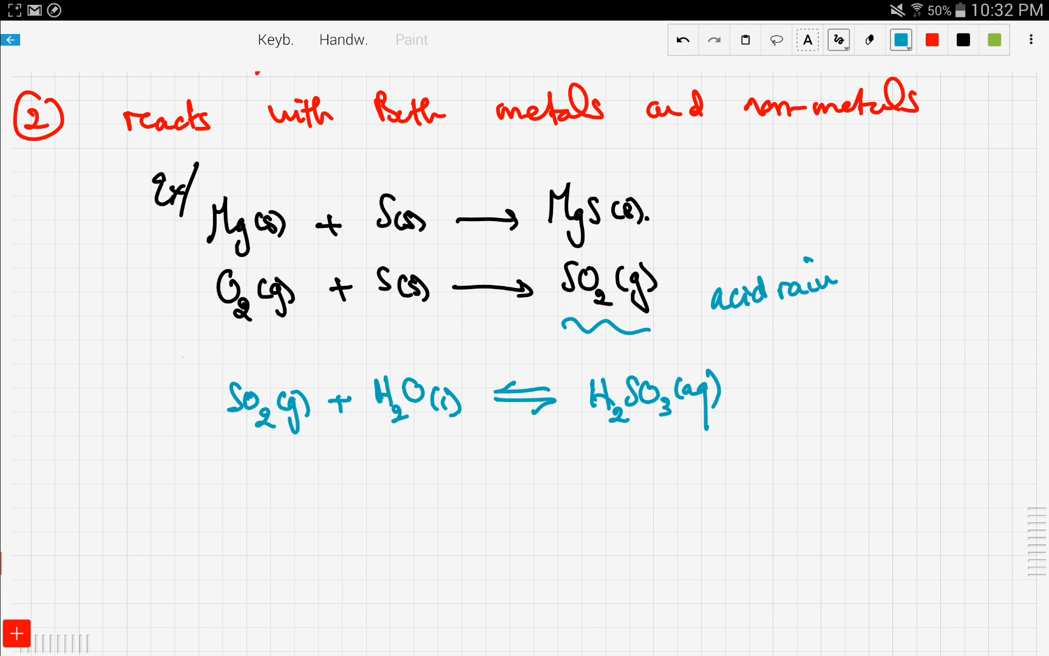
click(963, 39)
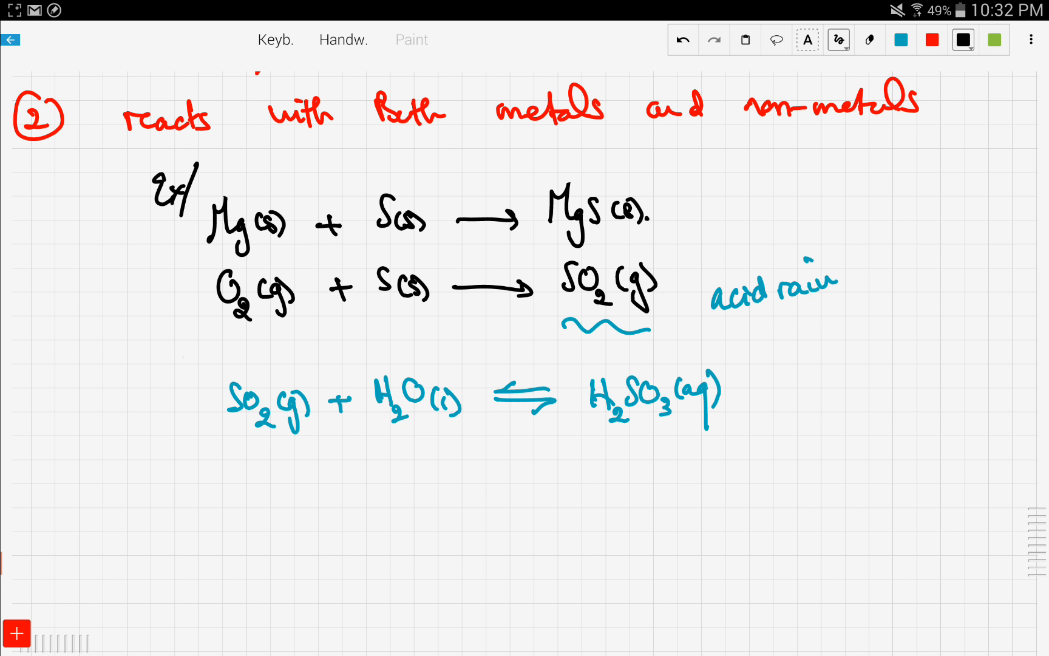
click(932, 39)
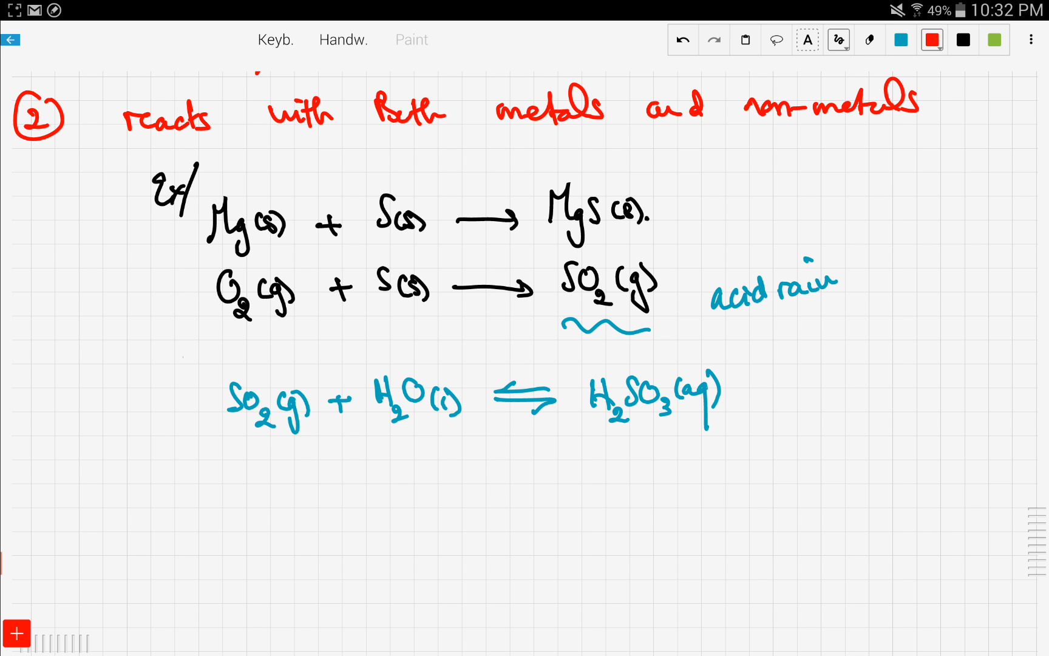
drag(30, 509, 50, 529)
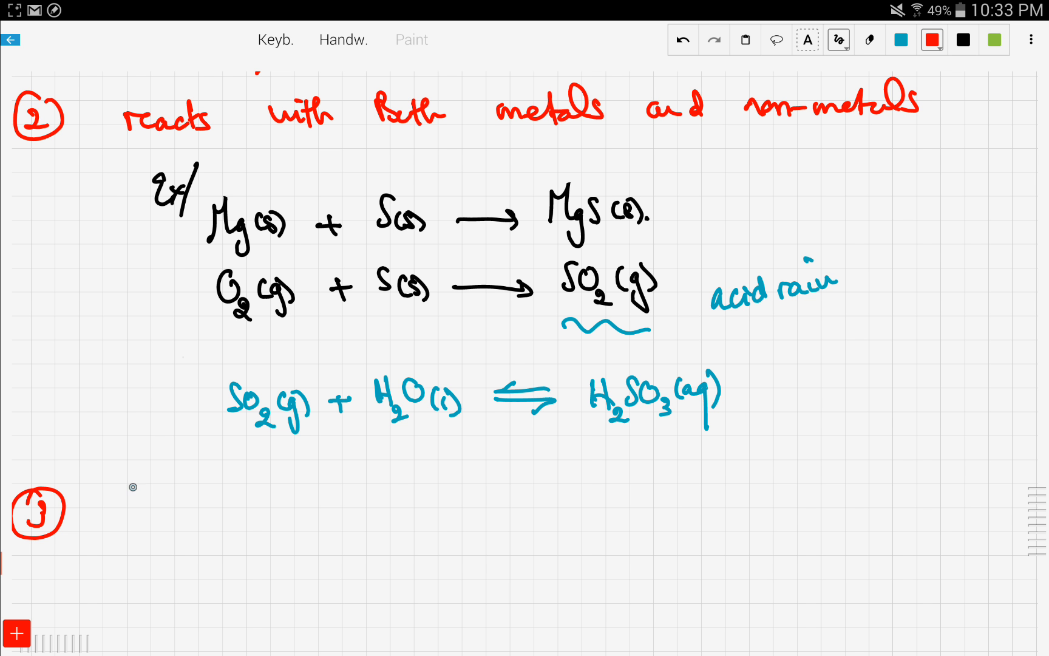
Write property 3: SO2(g) Colorless, rotten-eggs, Extremely poisonous, and a circled 4 below
drag(127, 499, 133, 495)
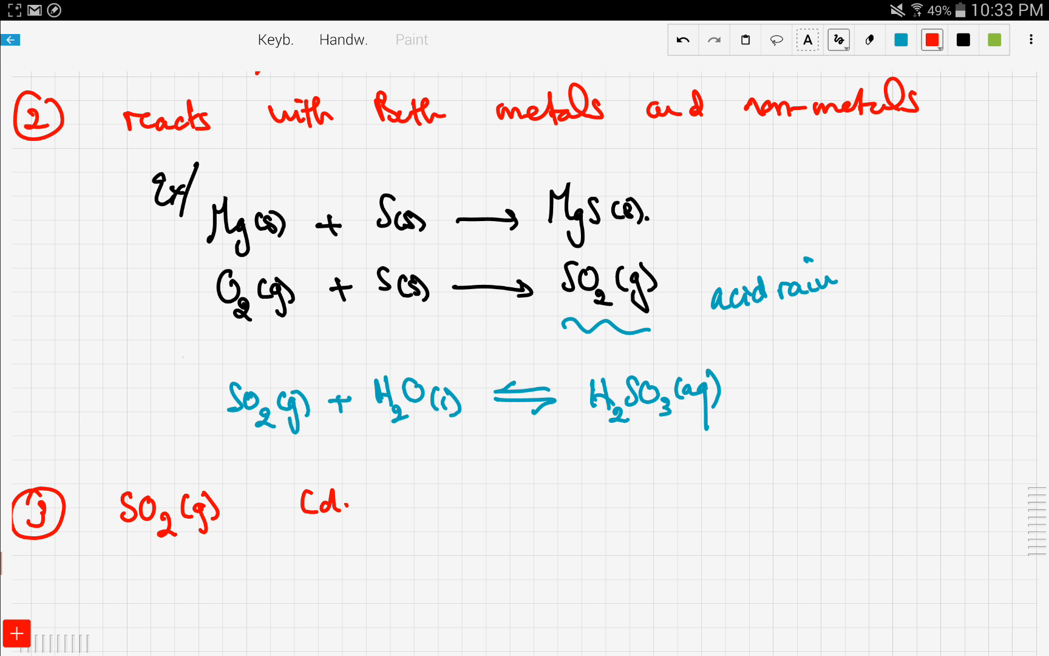
text(Colorless , rotten-eggs , Extremely poisonous)
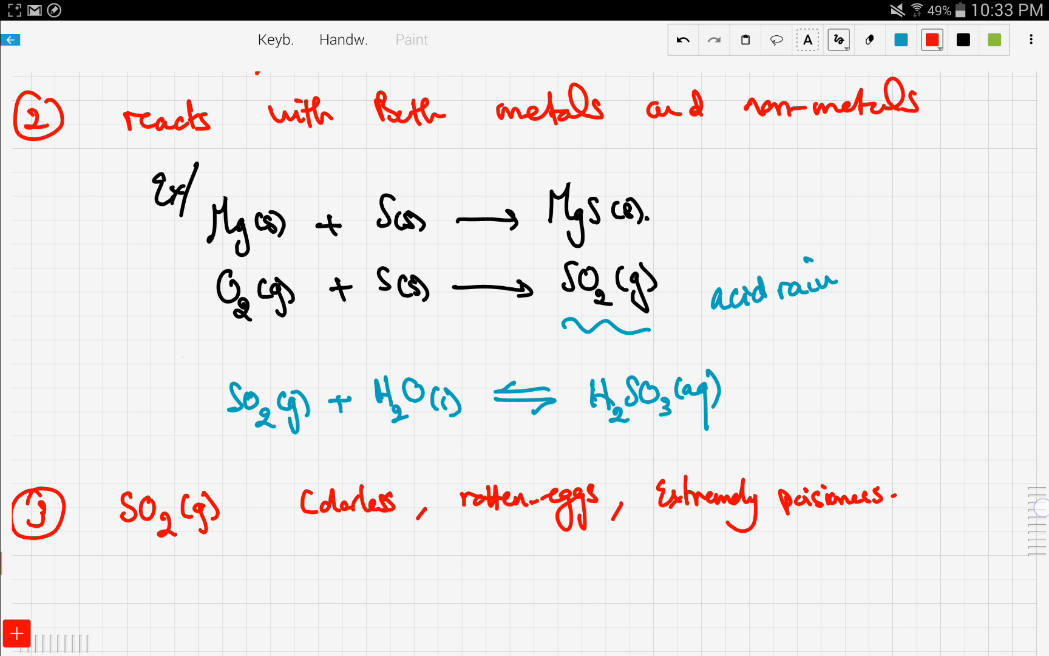
scroll(down, 3)
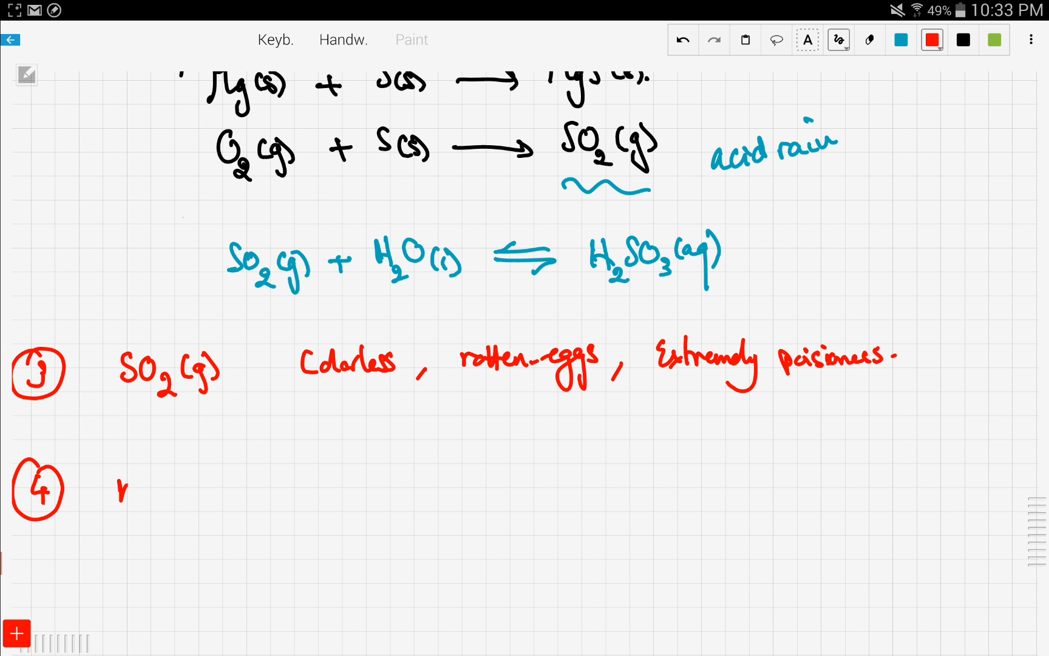
Write property 4 'makes acids H2SO4, H2SO3 ......' and scroll back to the Properties heading
drag(123, 482, 194, 496)
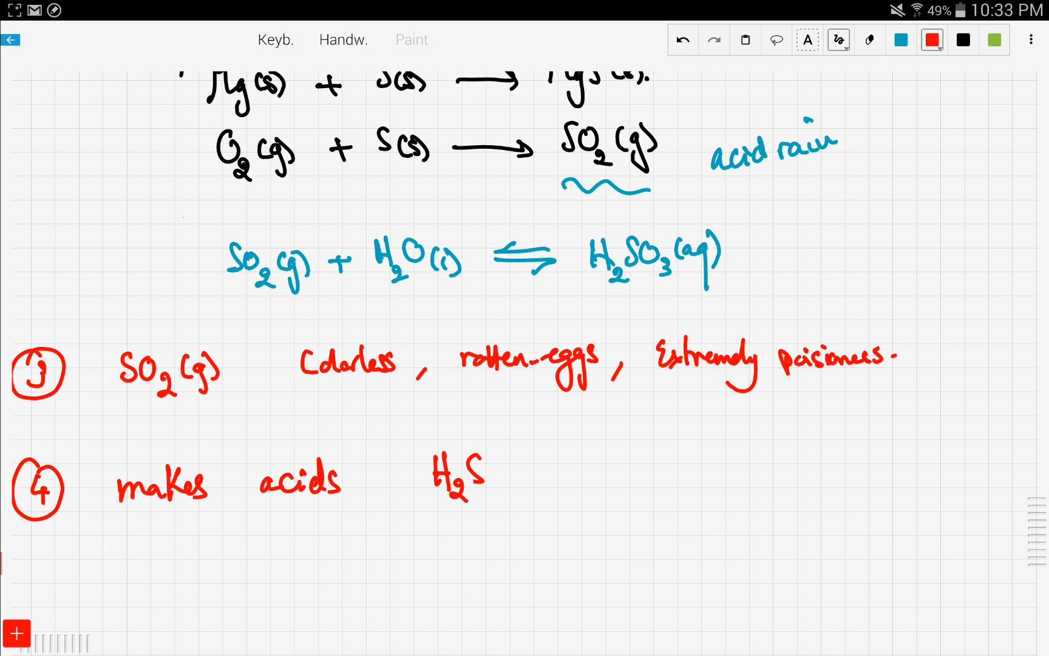
drag(462, 475, 562, 482)
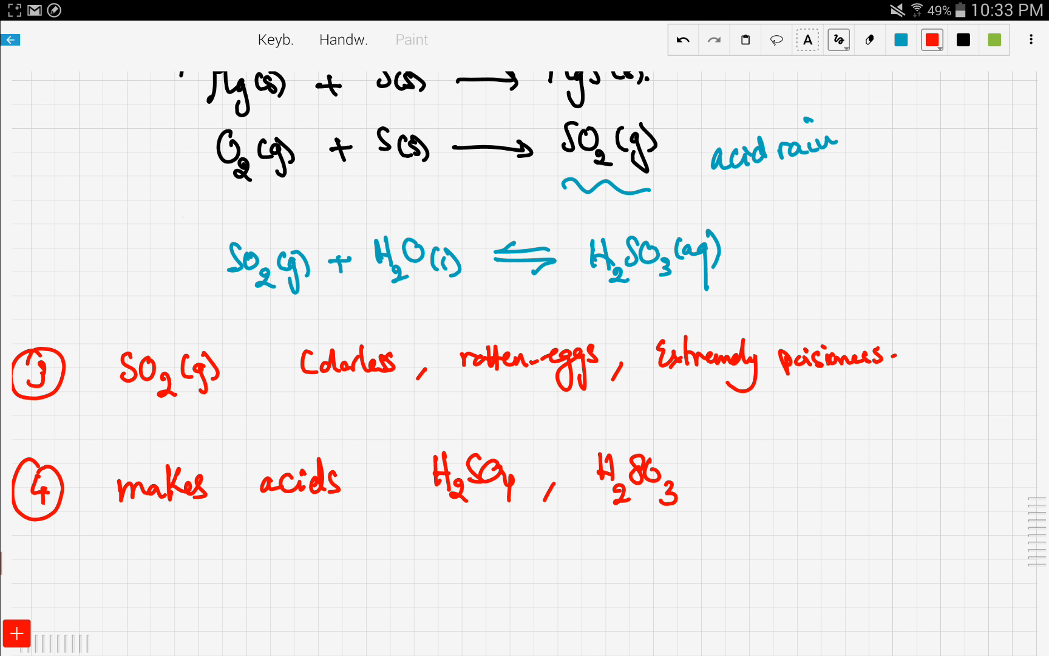
drag(703, 471, 847, 465)
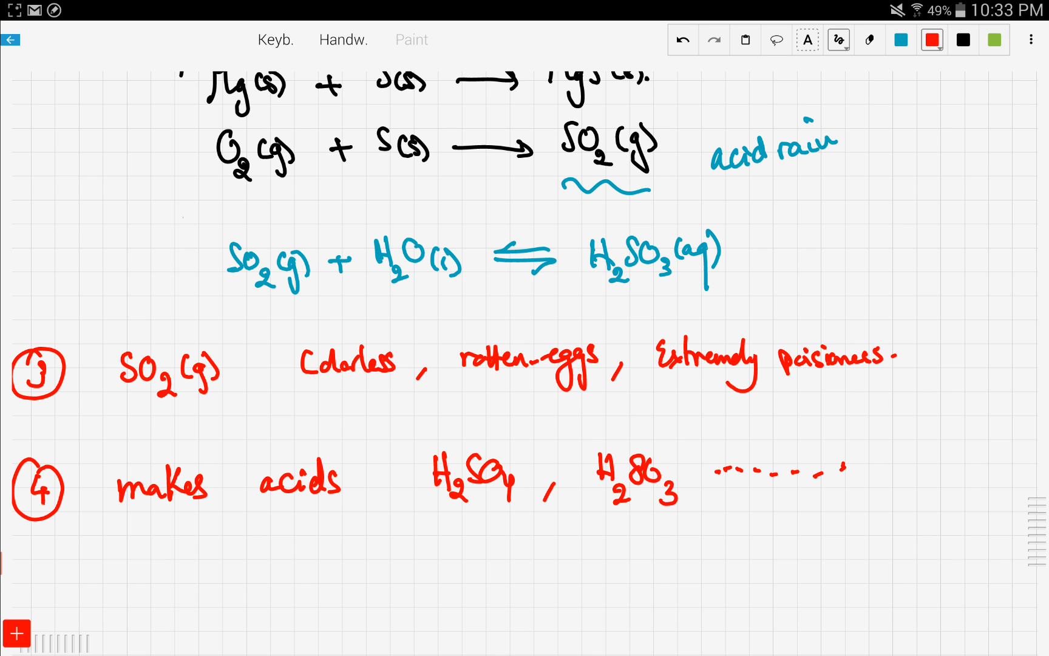
scroll(down, 3)
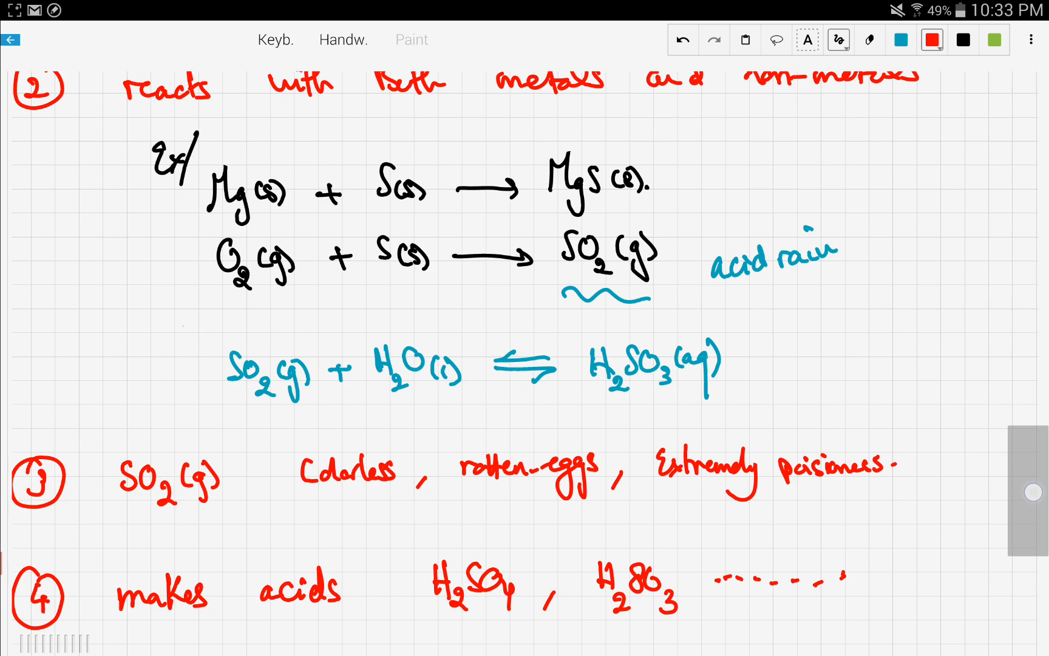
scroll(down, 3)
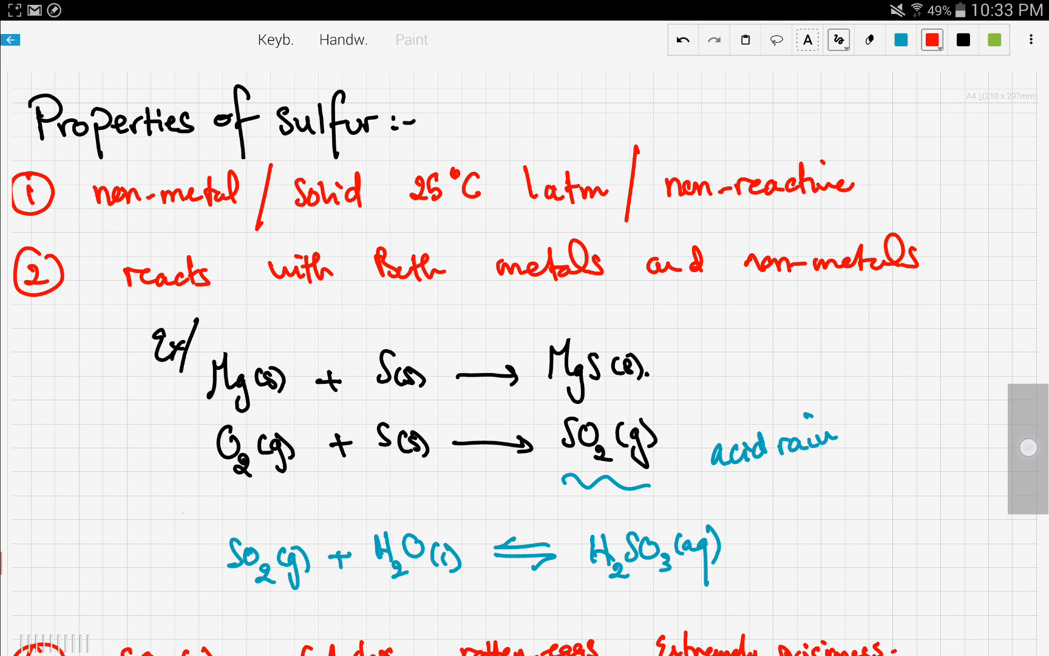